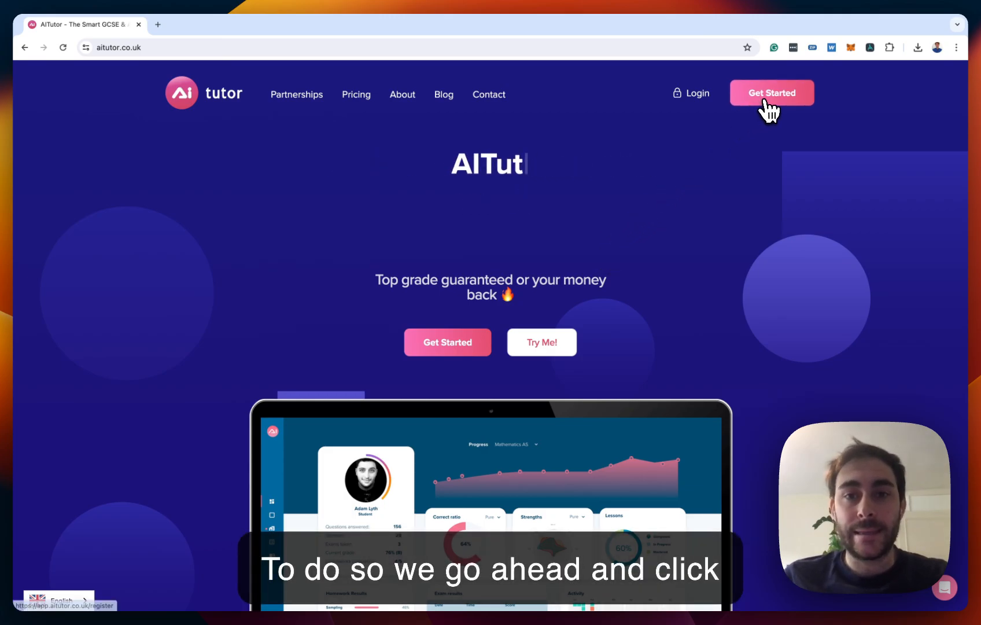
# - Start the sign-up flow from the AITutor homepage via Get Started
pyautogui.click(771, 92)
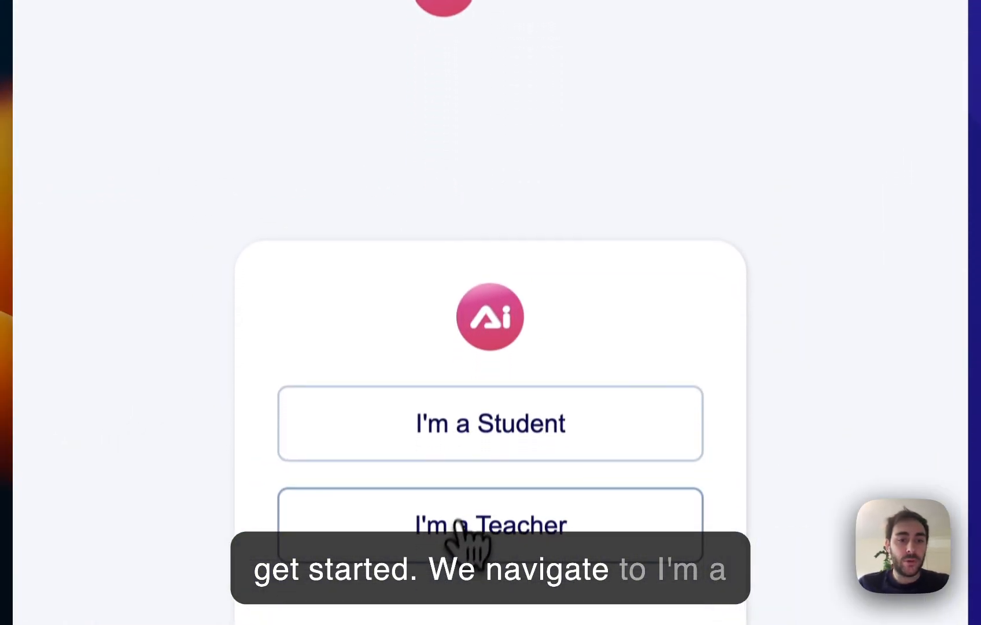
# - Choose the teacher registration and fill in name, email and password
pyautogui.click(489, 524)
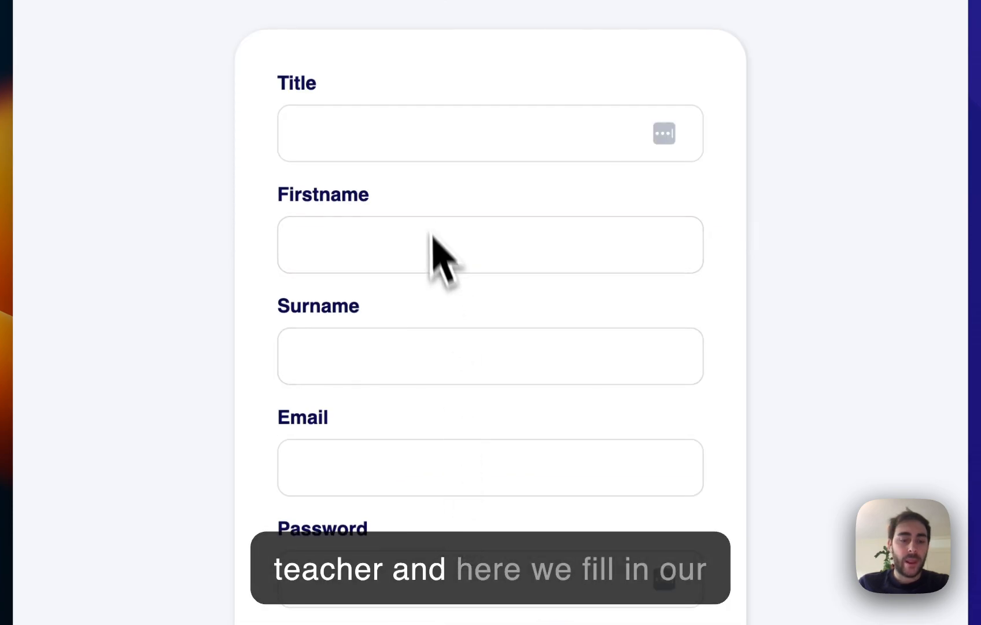
pyautogui.scroll(-3)
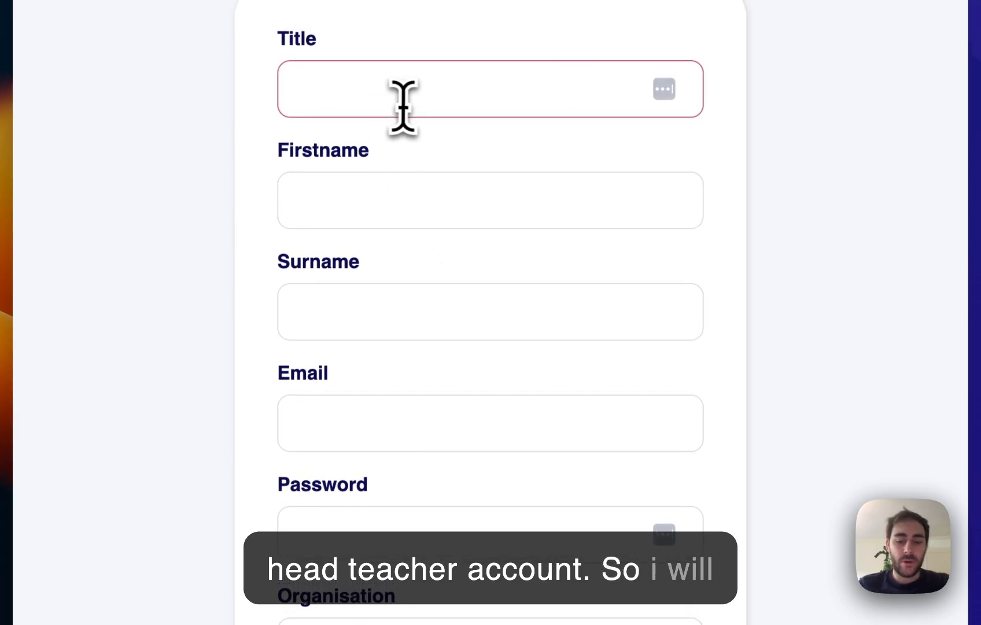
pyautogui.click(490, 200)
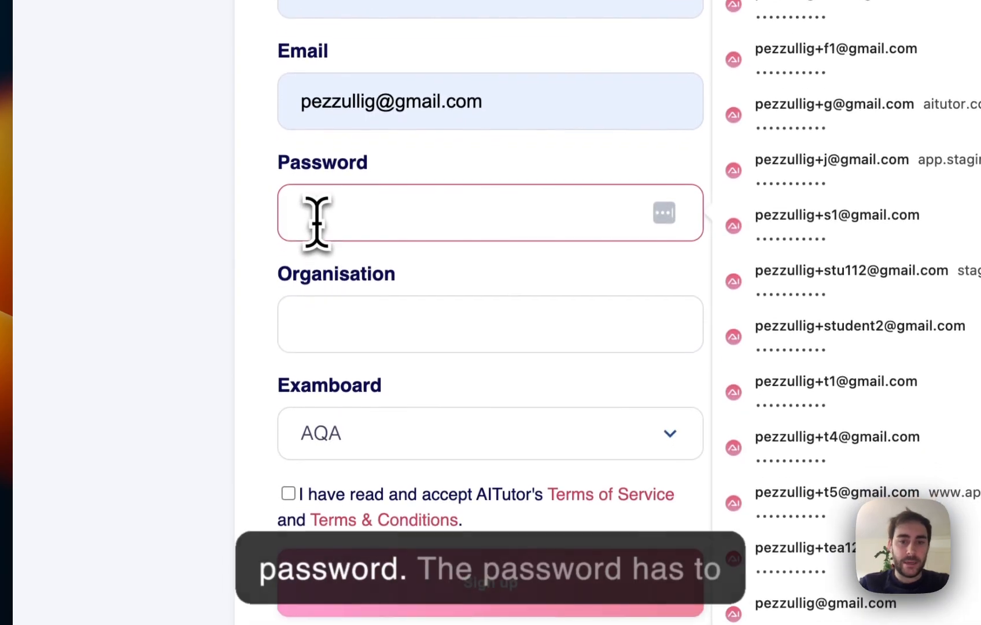
pyautogui.write('password')
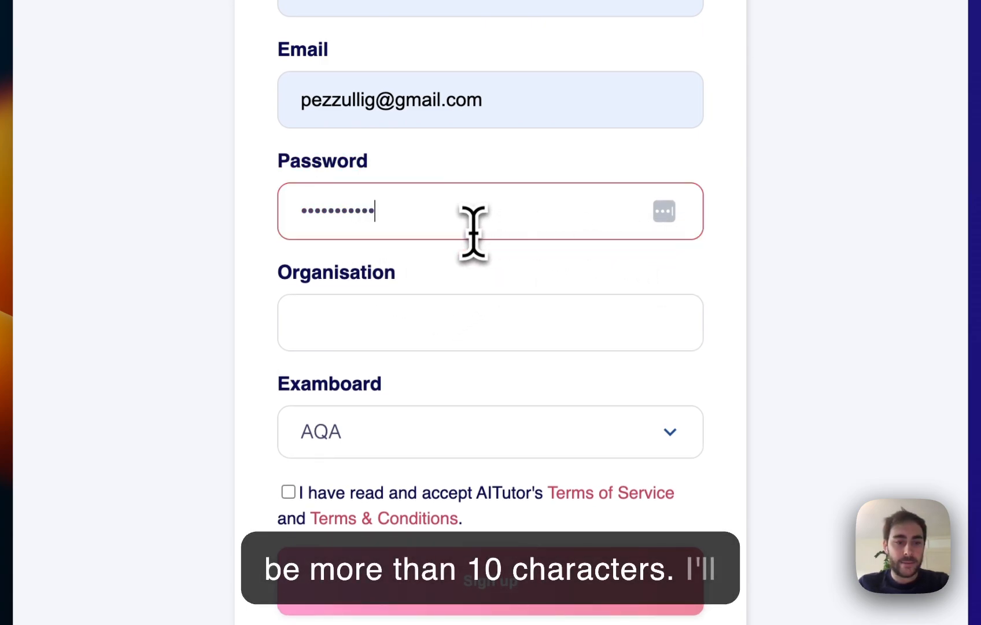
# - Enter organisation 'Demo Org', pick EDEXCEL, accept the terms and submit the registration
pyautogui.click(489, 321)
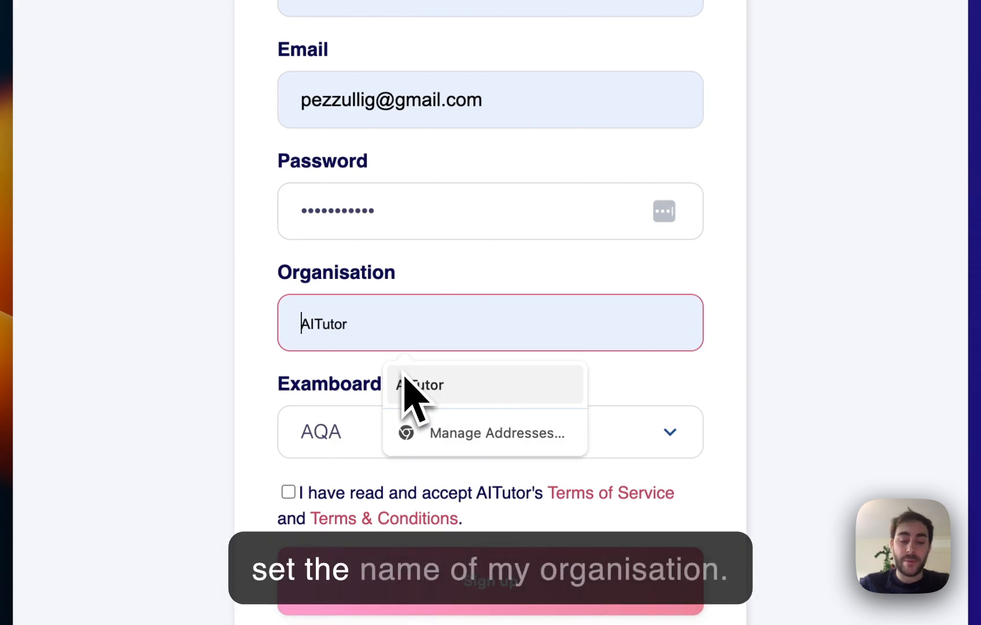
pyautogui.write('Demo Org')
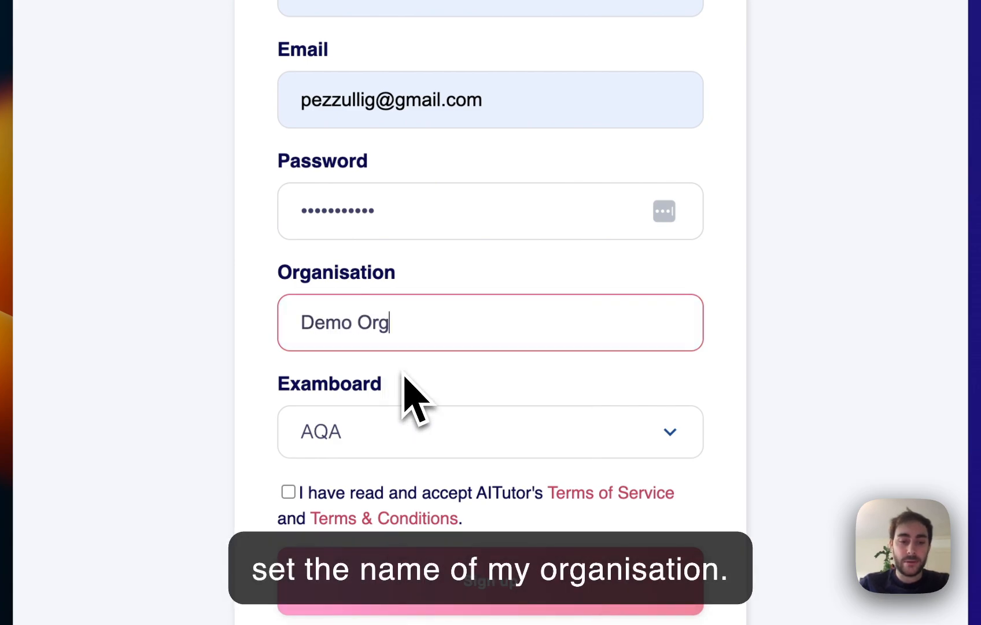
pyautogui.click(489, 431)
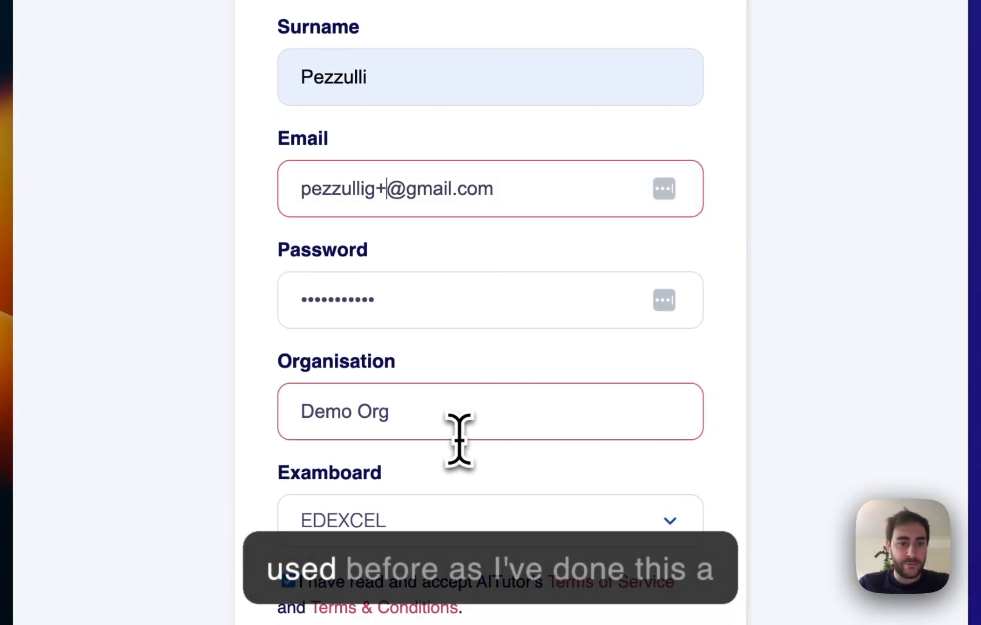
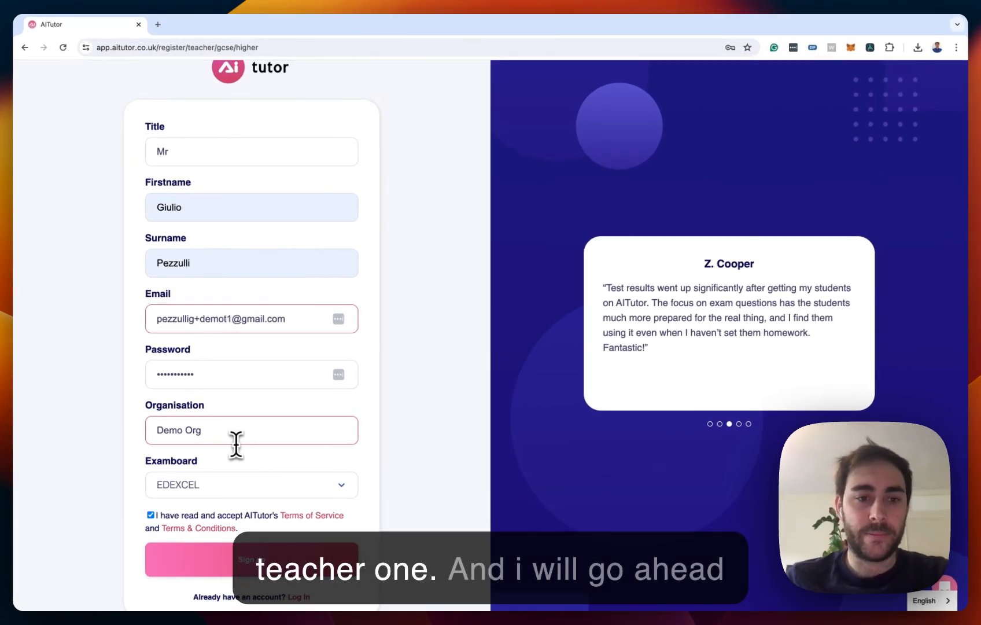
pyautogui.scroll(-3)
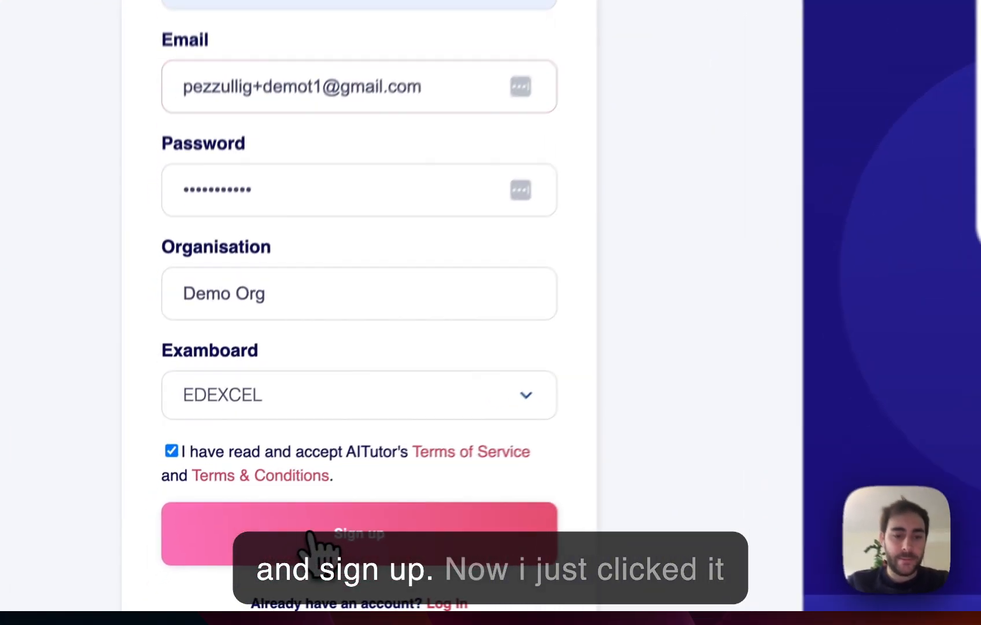
pyautogui.click(358, 533)
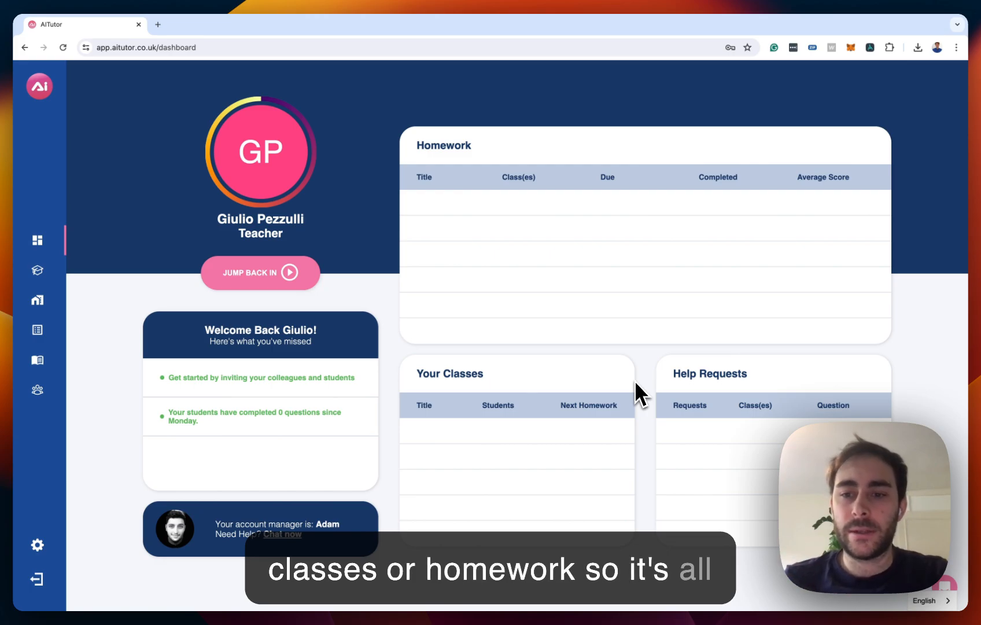
pyautogui.moveTo(536, 398)
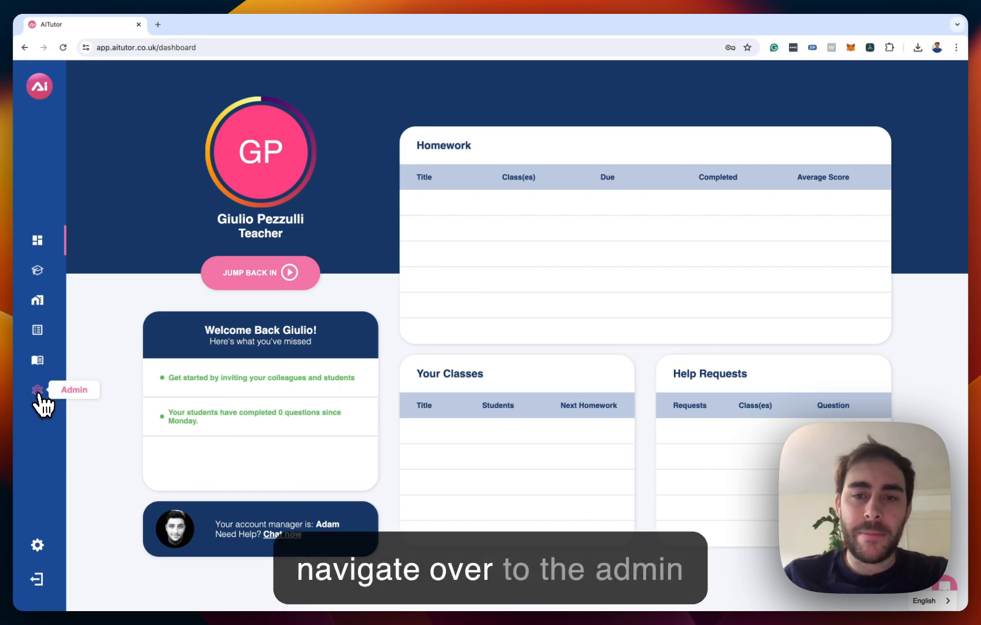
# - Go to the Demo Org admin page from the left sidebar
pyautogui.click(37, 390)
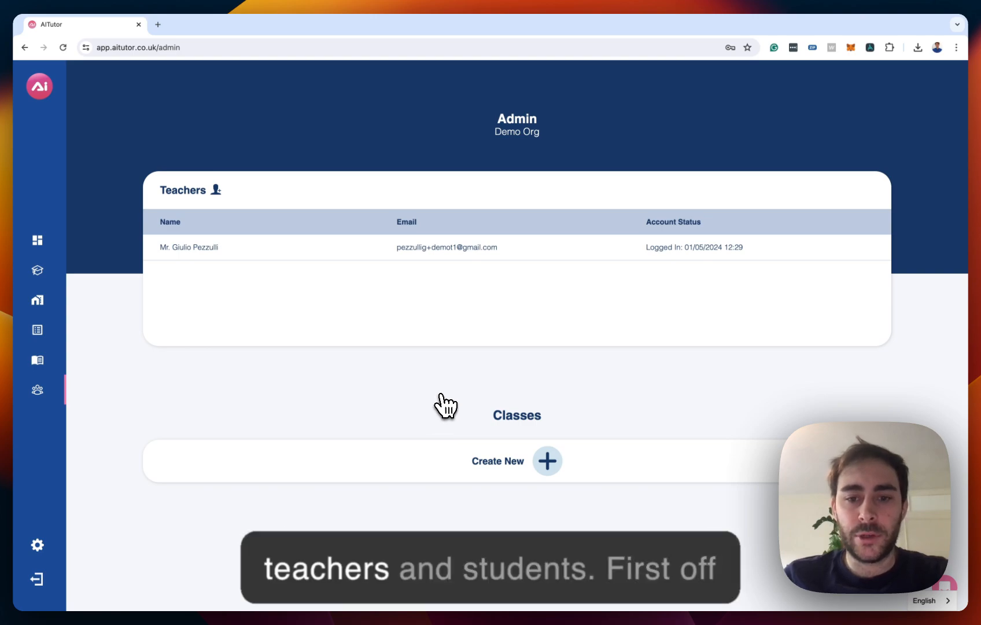
pyautogui.moveTo(182, 204)
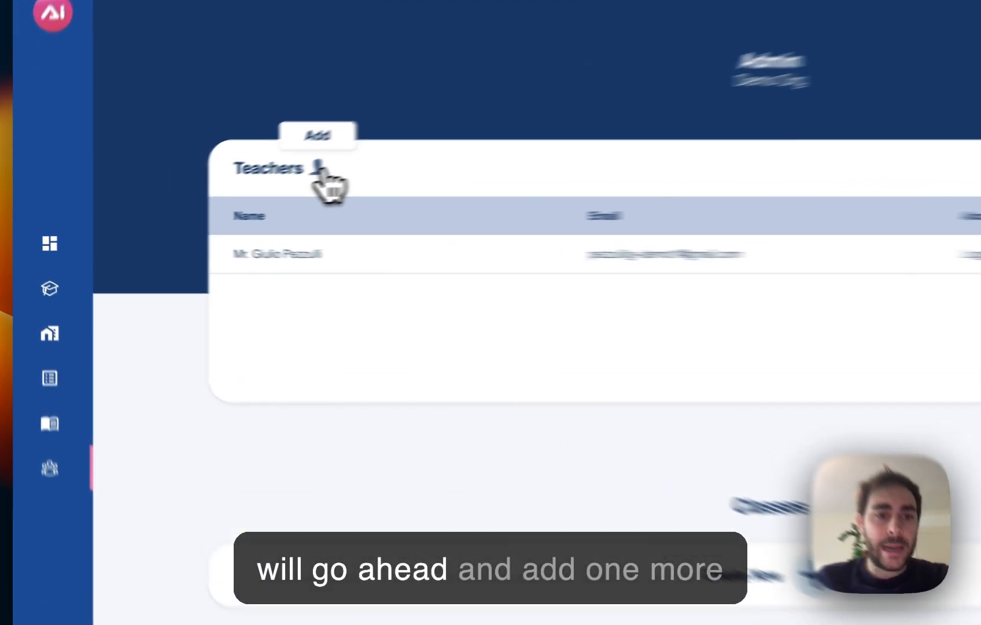
pyautogui.click(318, 136)
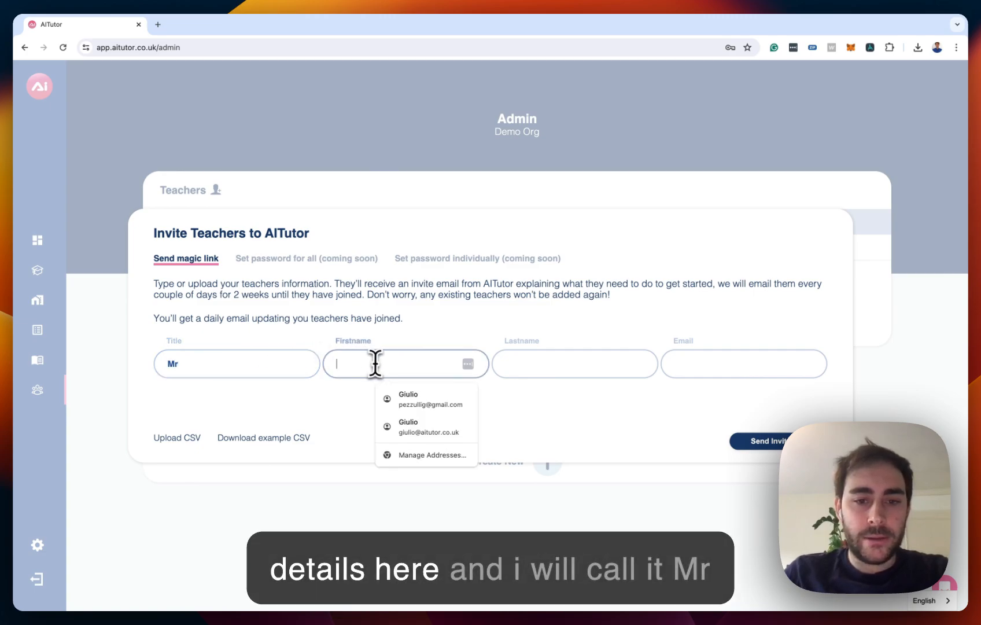
pyautogui.click(423, 399)
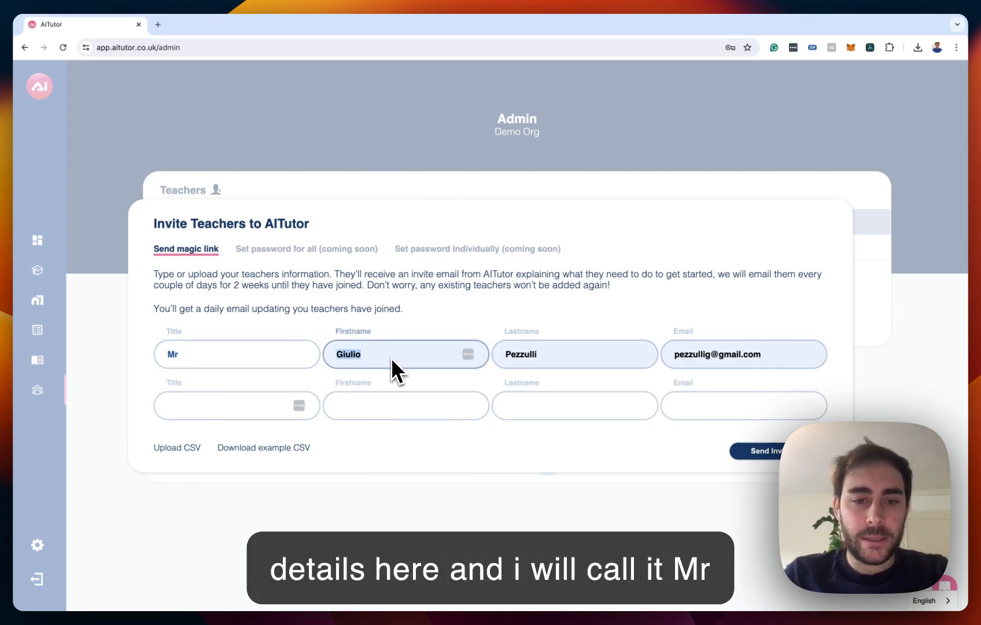
pyautogui.write('Sam')
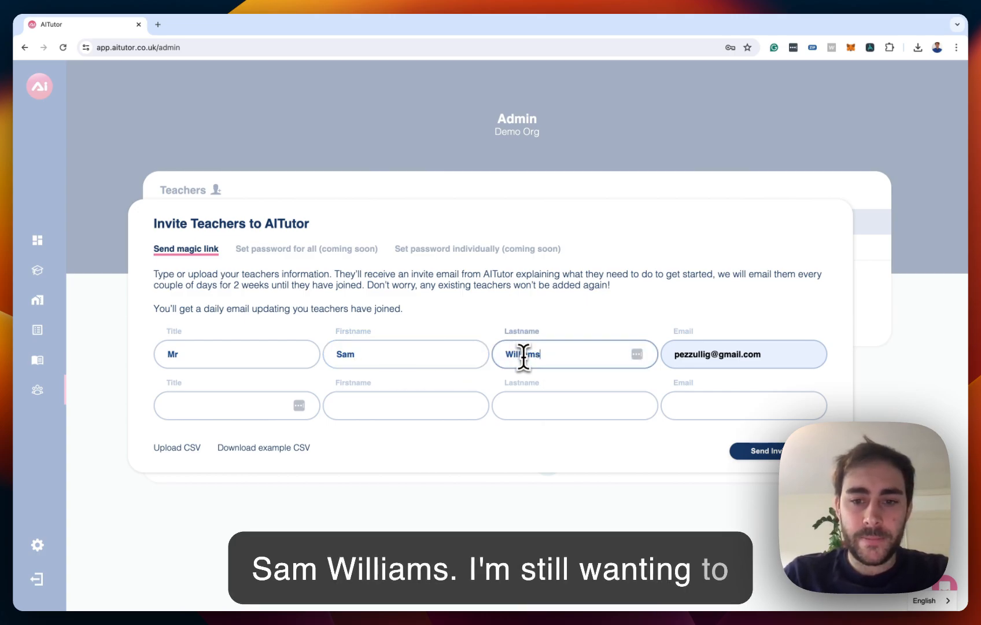
pyautogui.click(743, 354)
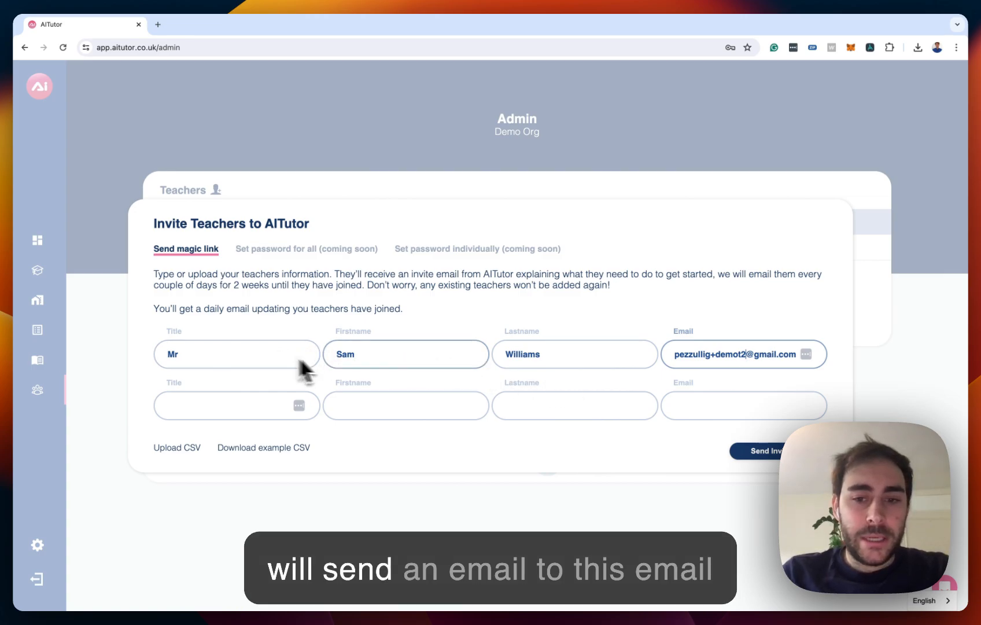
pyautogui.moveTo(418, 330)
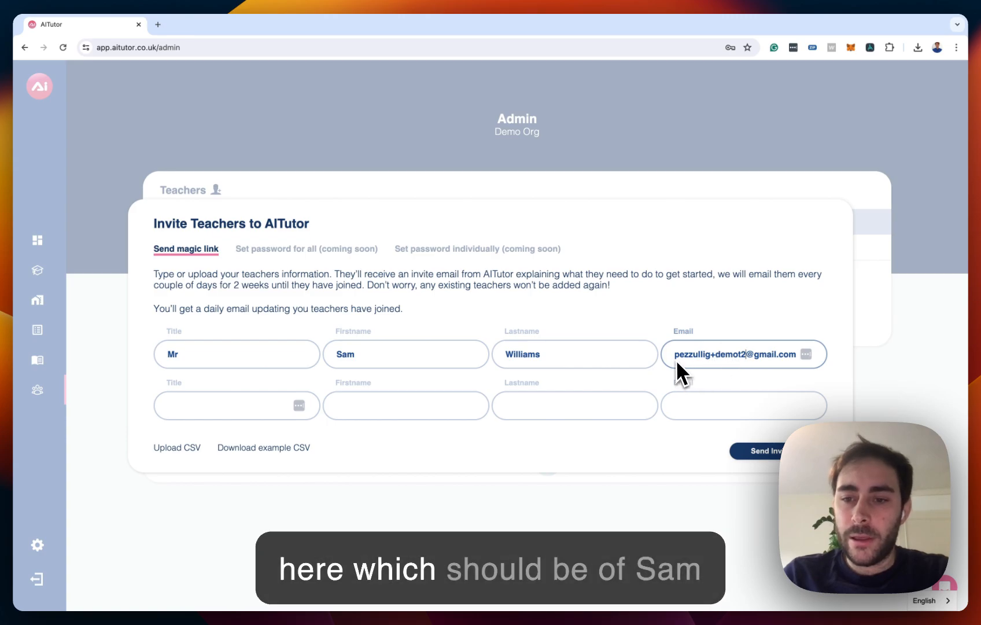
pyautogui.moveTo(794, 373)
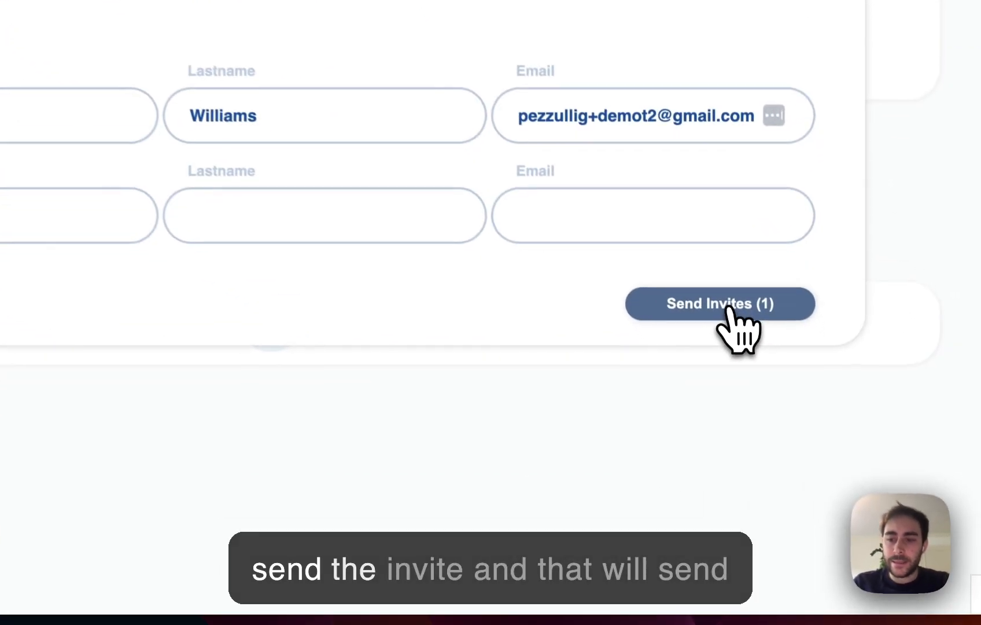
pyautogui.click(720, 303)
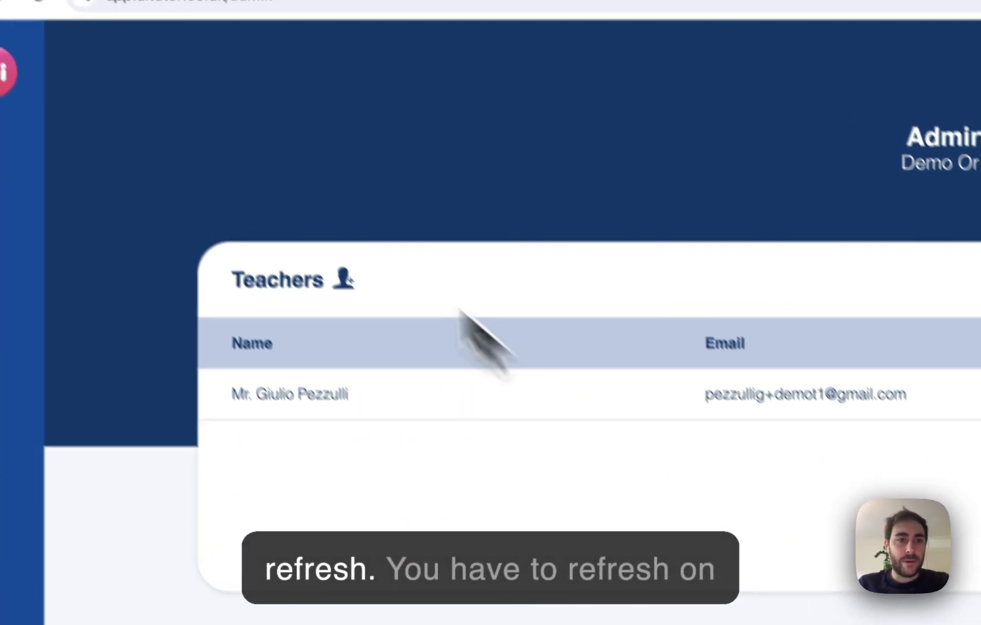
pyautogui.click(112, 81)
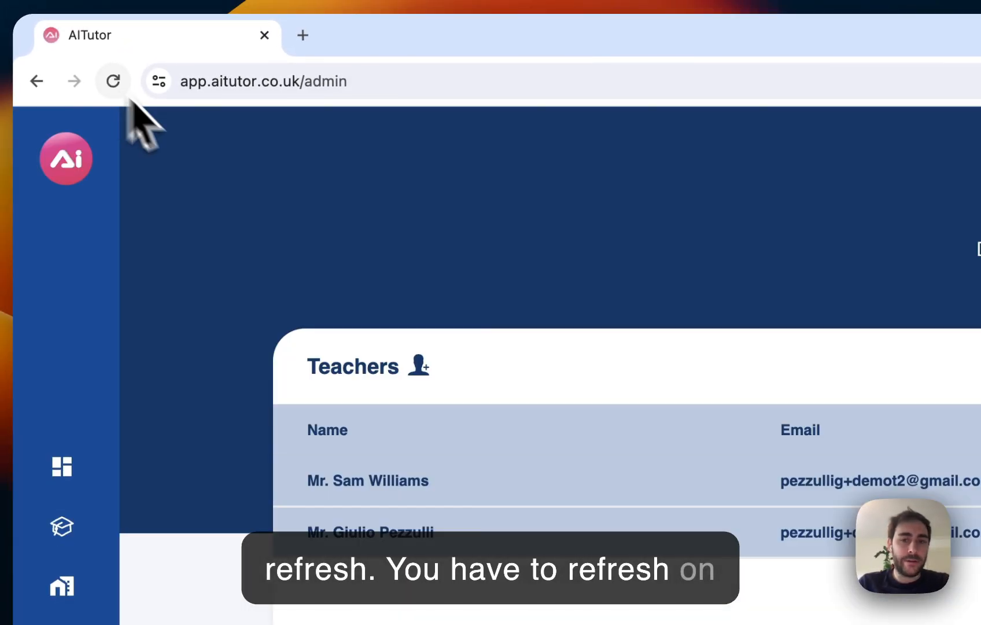
pyautogui.click(113, 81)
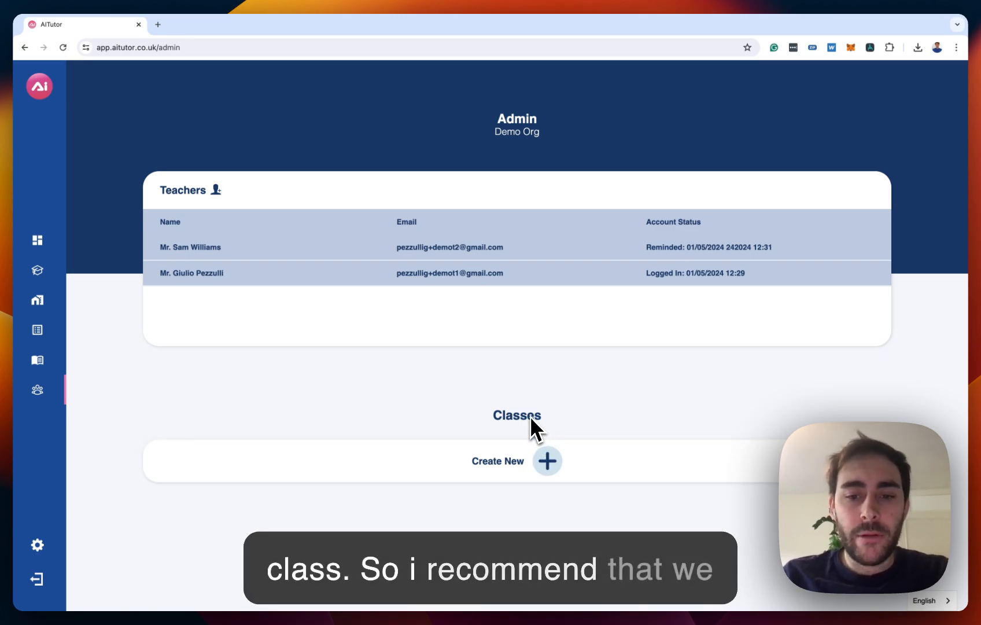
# - Create and save an 'All Students' Mathematics A2 class with both teachers assigned
pyautogui.click(546, 460)
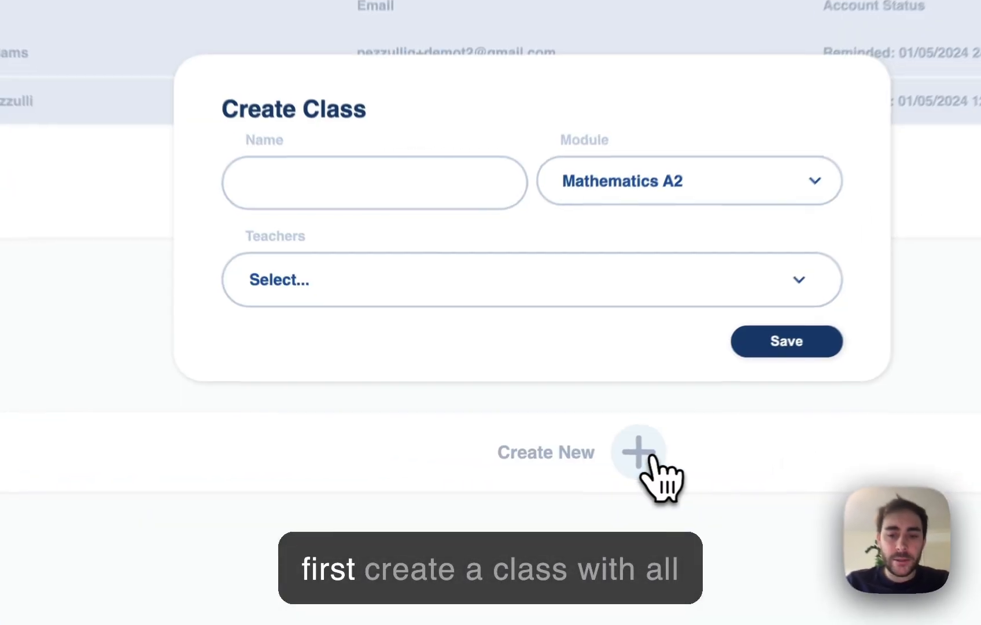
pyautogui.write('All')
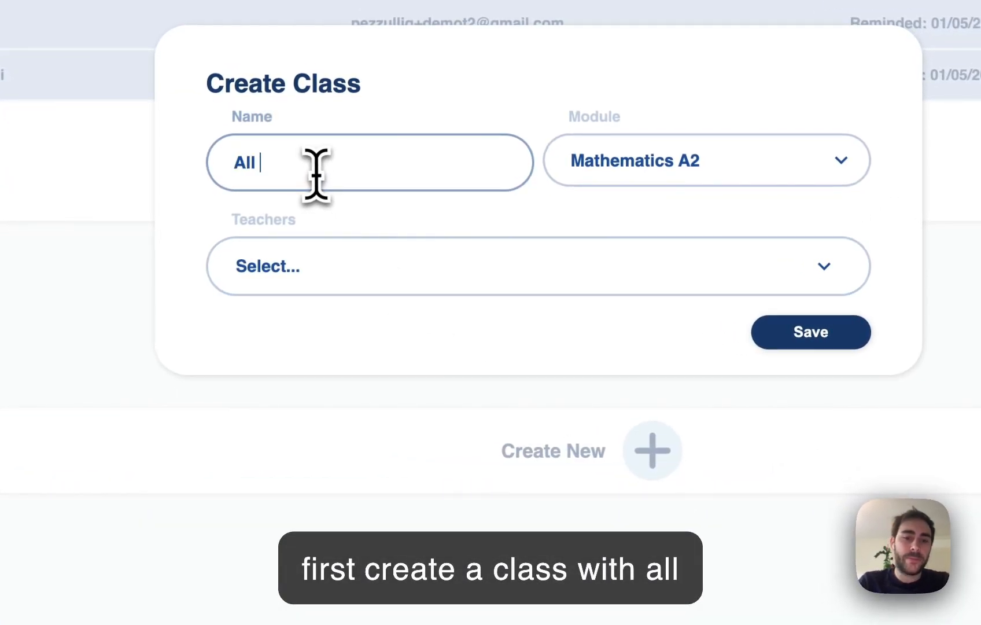
pyautogui.write('Students')
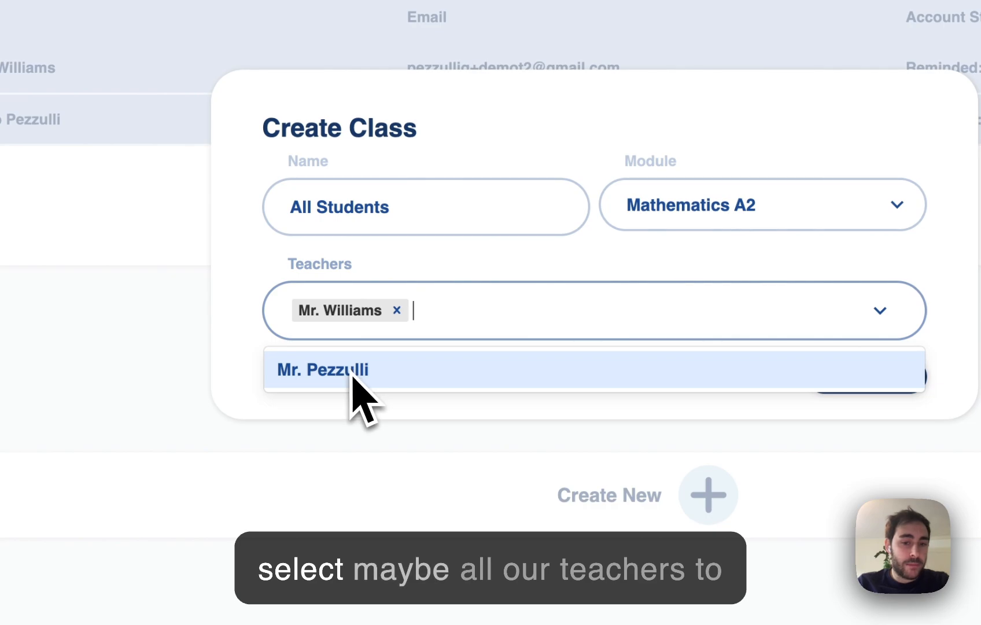
pyautogui.click(323, 369)
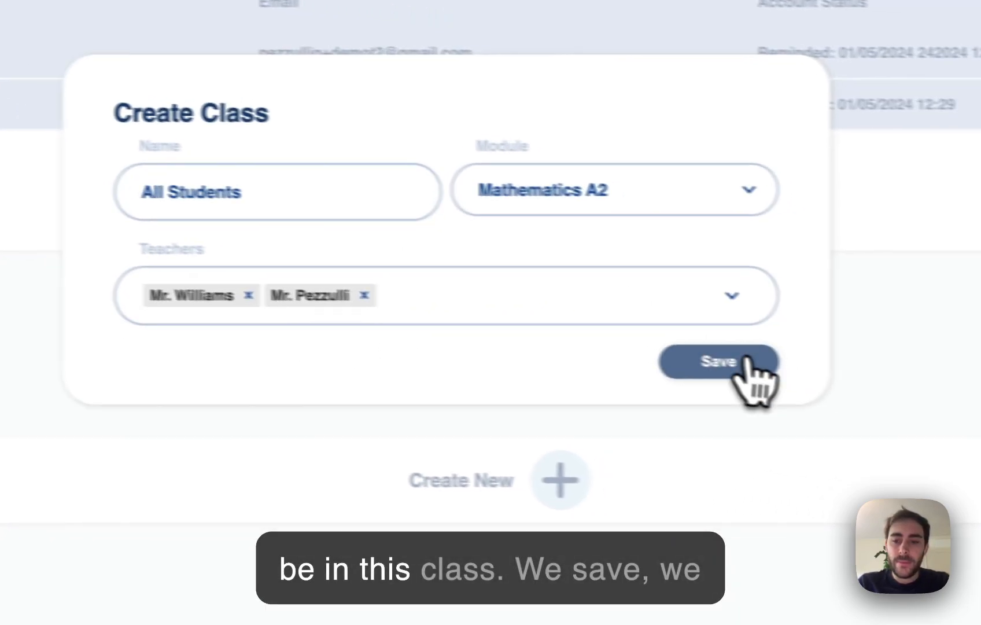
pyautogui.click(719, 363)
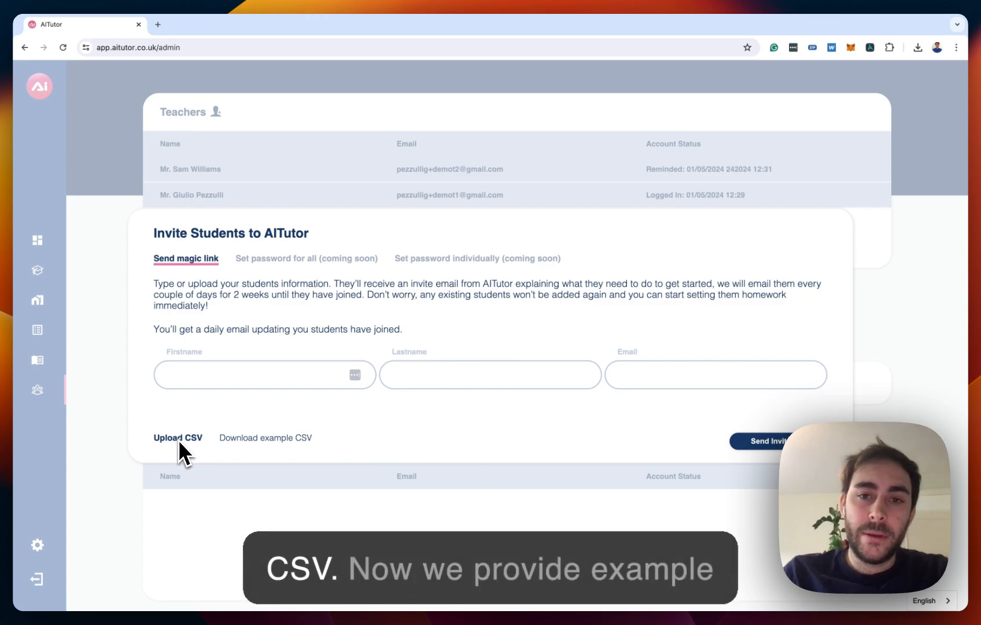
pyautogui.moveTo(265, 437)
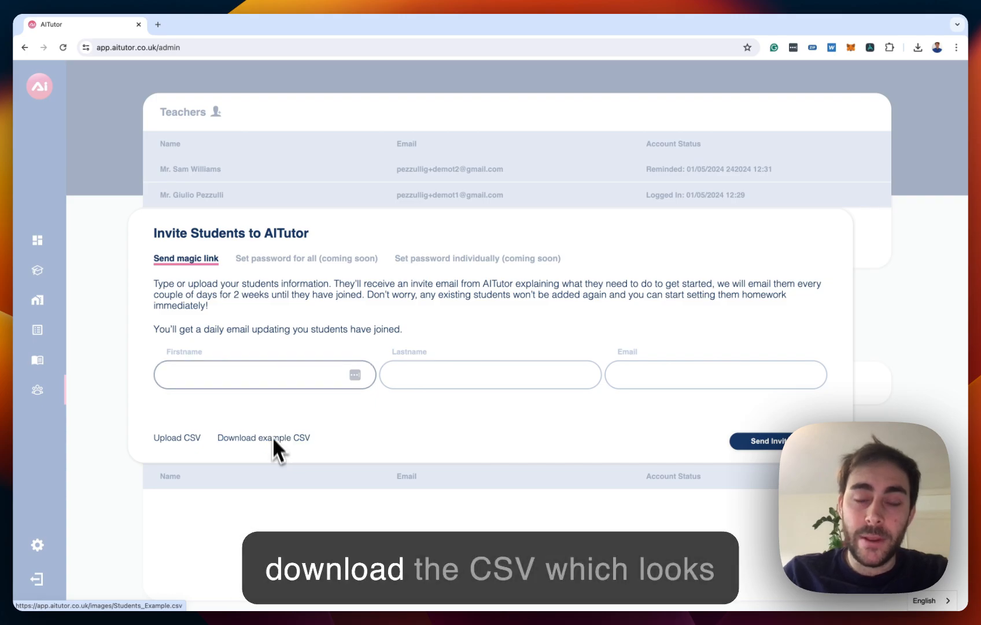
# - Download the example student CSV from the Invite Students dialog
pyautogui.click(263, 438)
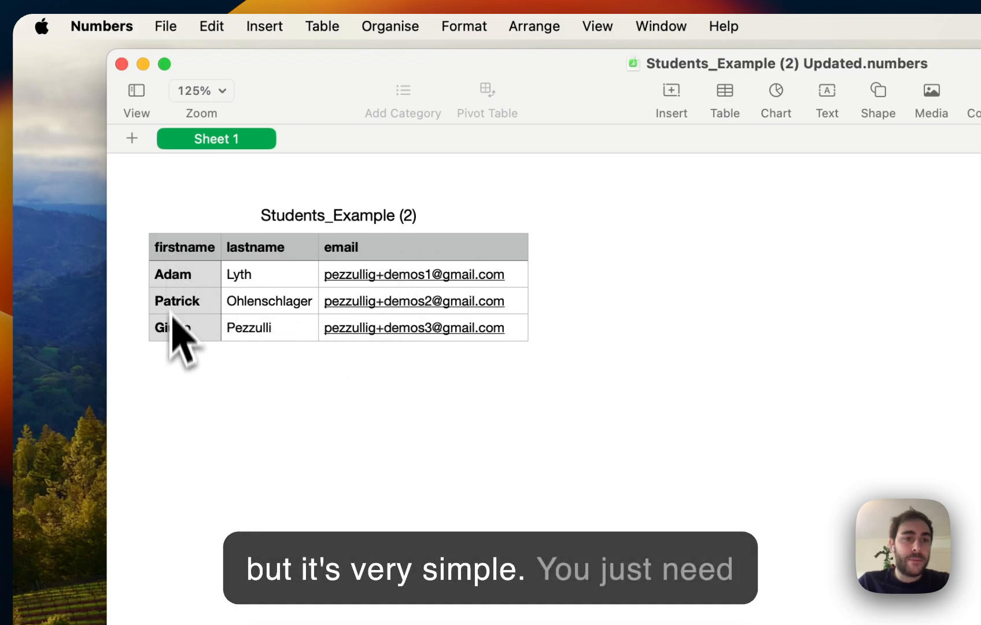
pyautogui.moveTo(279, 285)
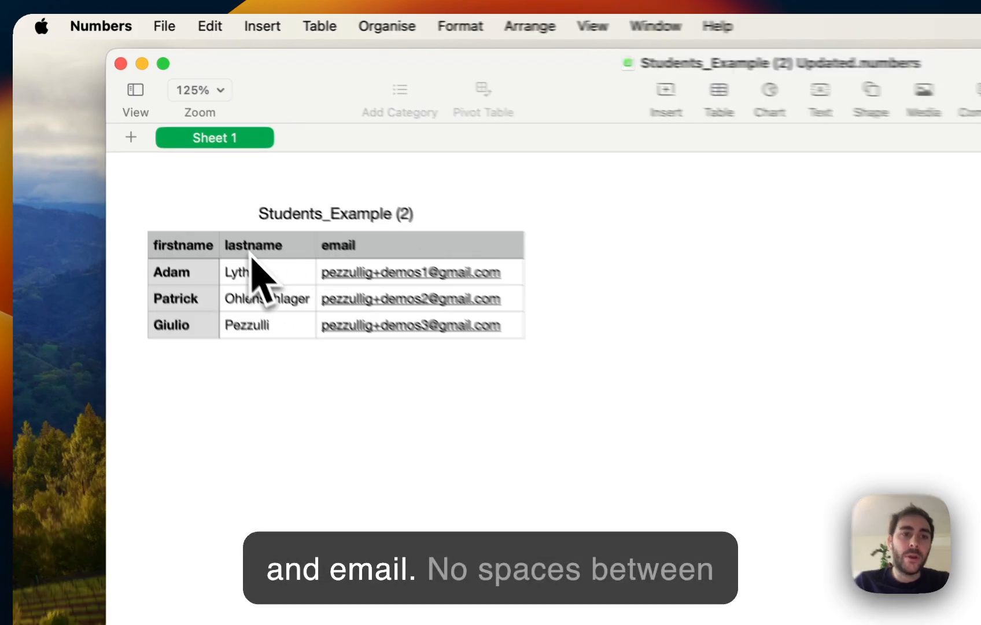
pyautogui.click(681, 52)
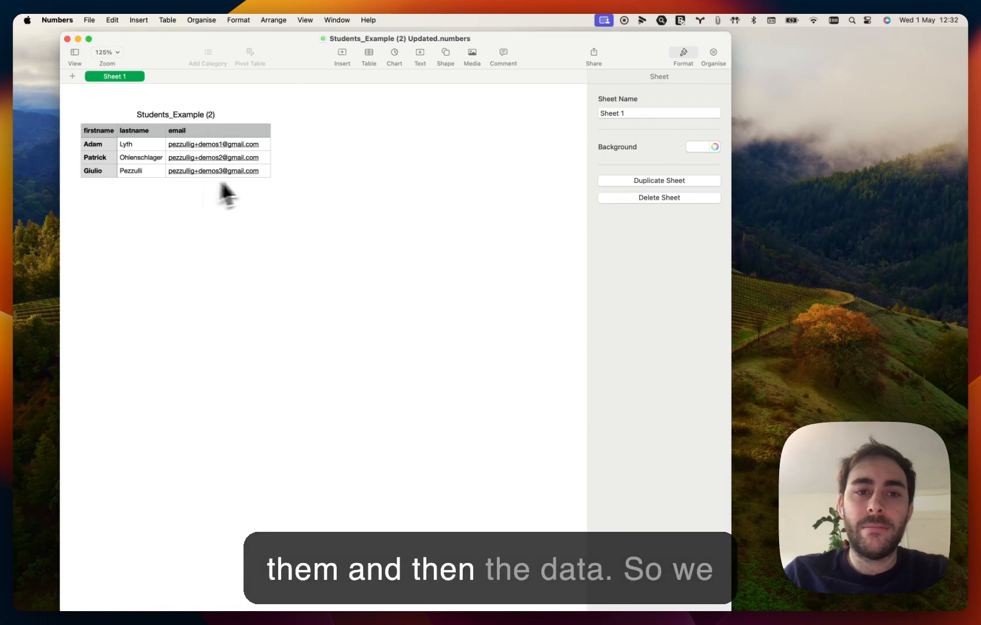
pyautogui.moveTo(294, 281)
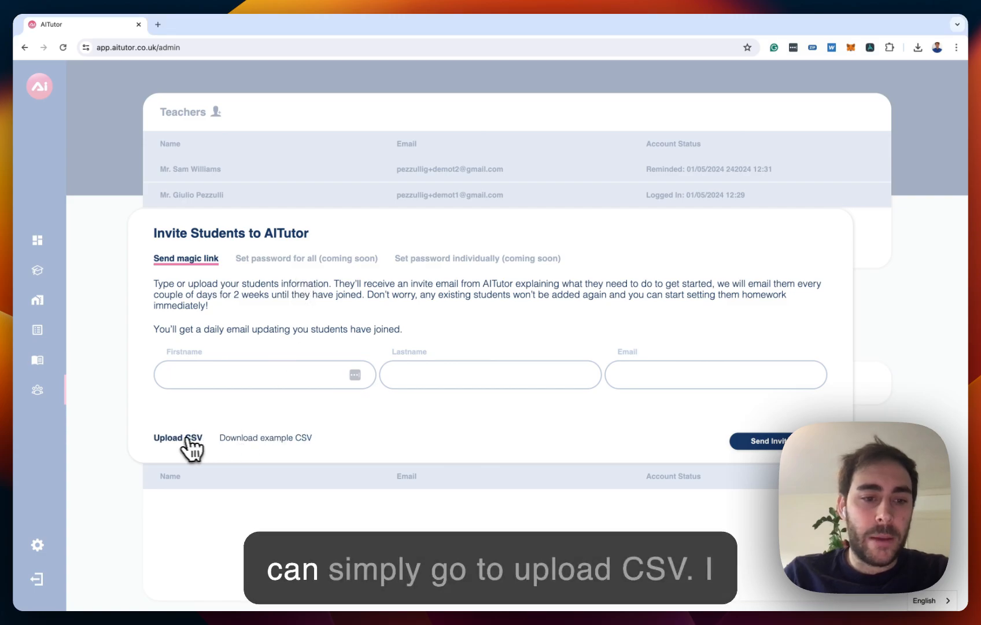
pyautogui.click(177, 438)
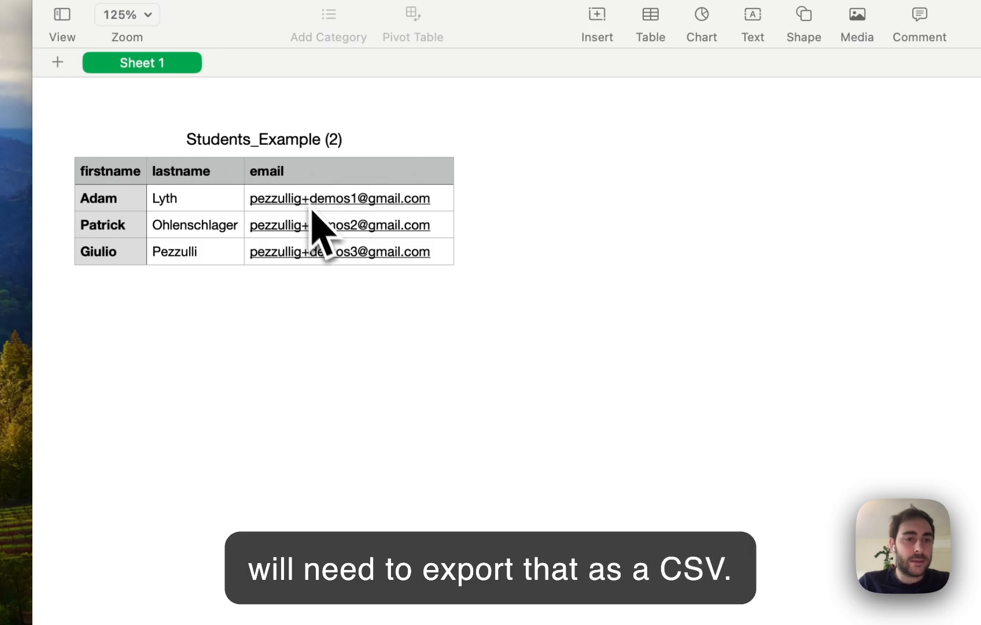
# - Export the student spreadsheet from Numbers as a CSV into Downloads
pyautogui.click(164, 27)
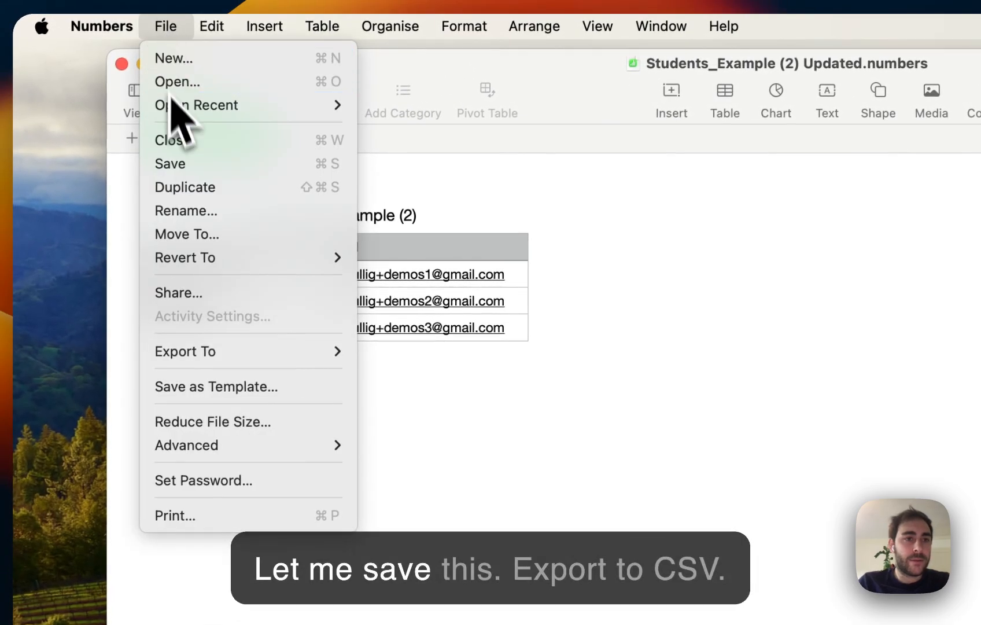
pyautogui.moveTo(185, 351)
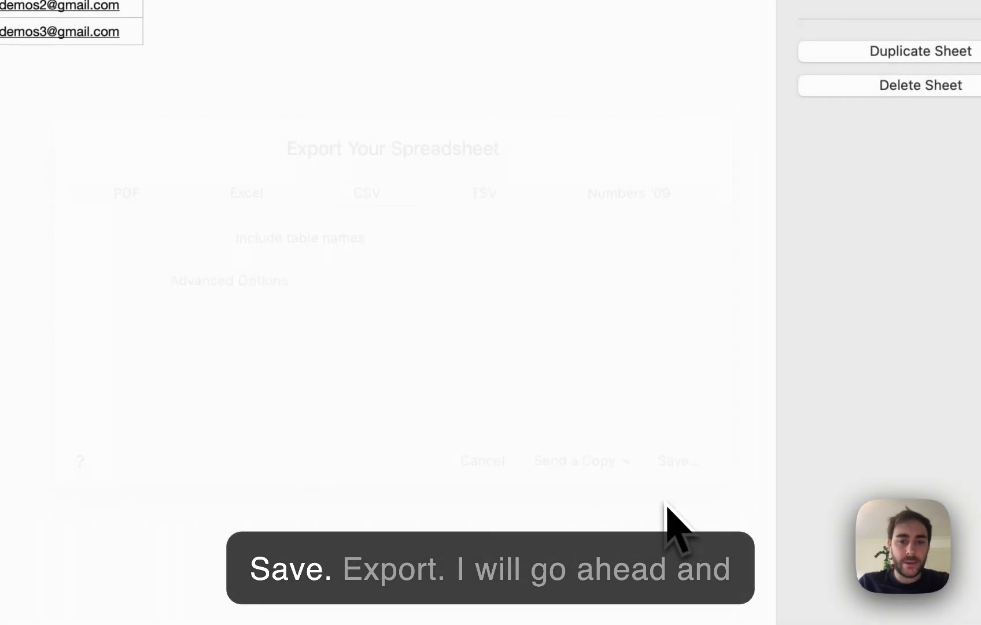
pyautogui.click(677, 462)
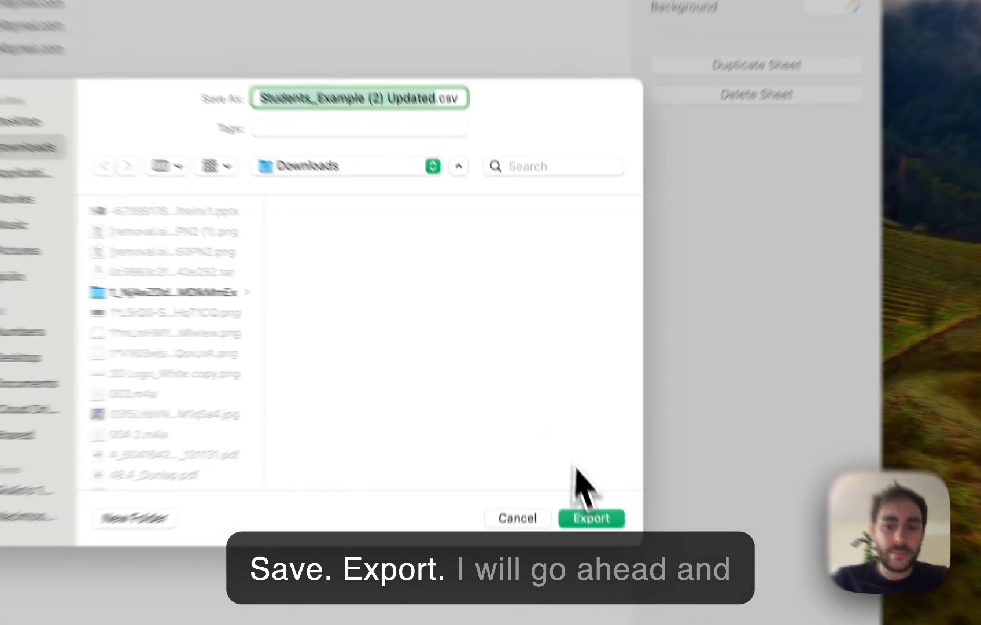
pyautogui.click(592, 517)
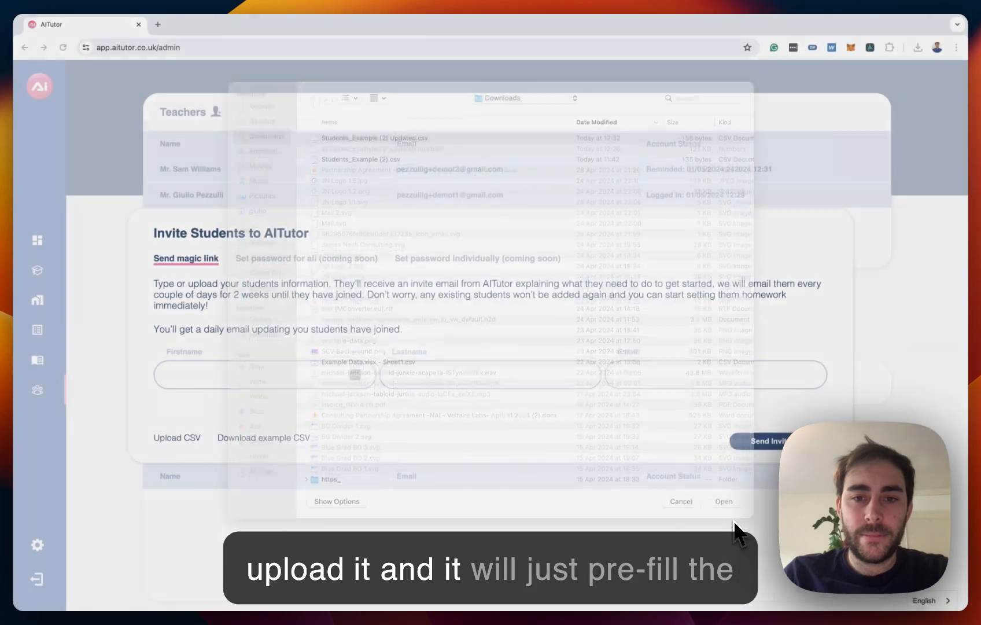
# - Upload the exported student CSV and send the 3 invite emails
pyautogui.click(723, 500)
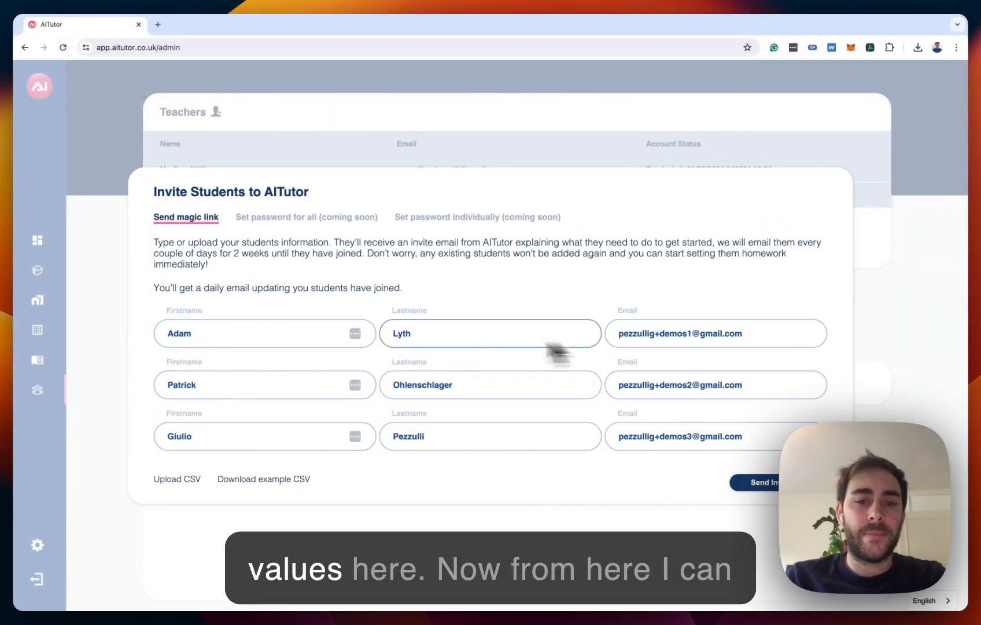
pyautogui.moveTo(182, 422)
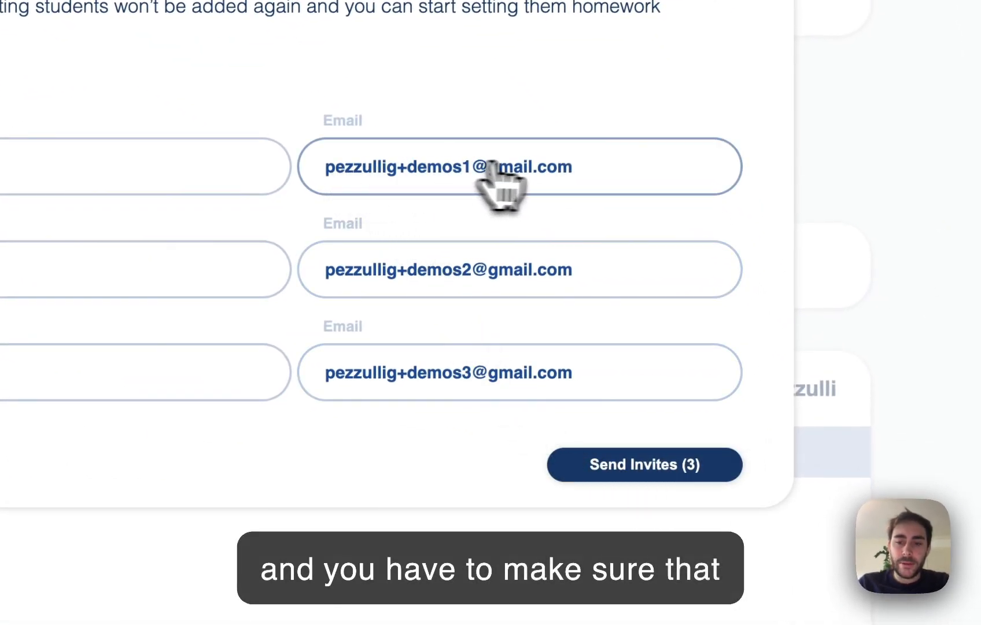
pyautogui.click(645, 464)
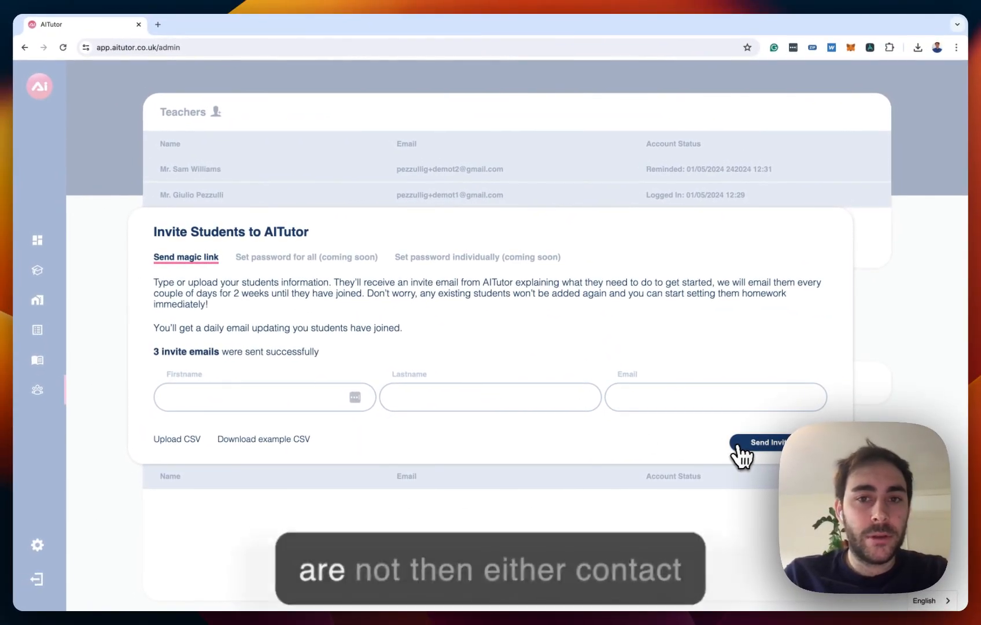
pyautogui.moveTo(621, 429)
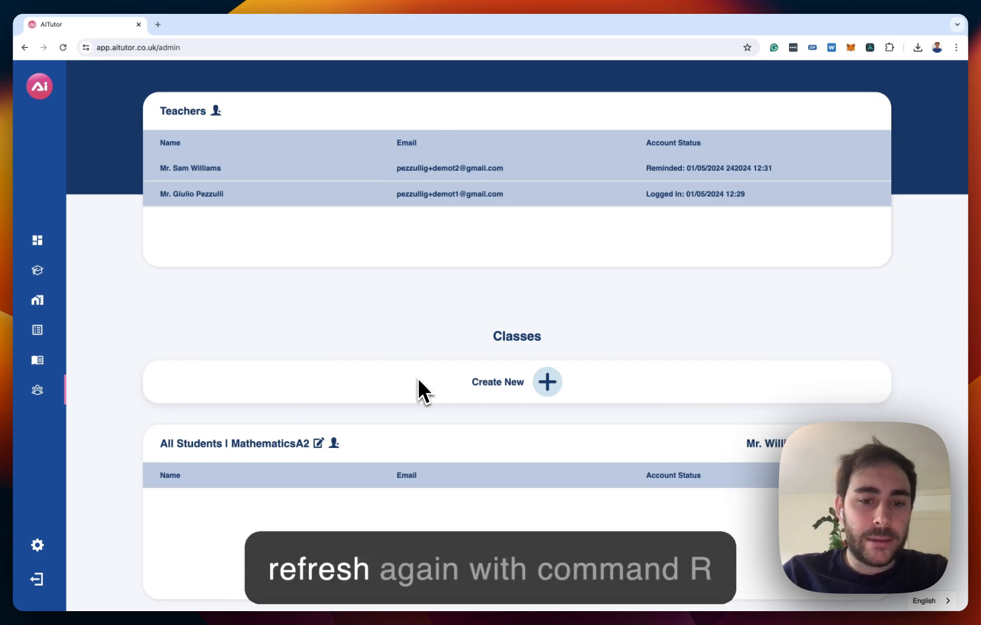
# - Reload the admin page and scroll to the All Students class listing the three students
pyautogui.press('cmd+r')
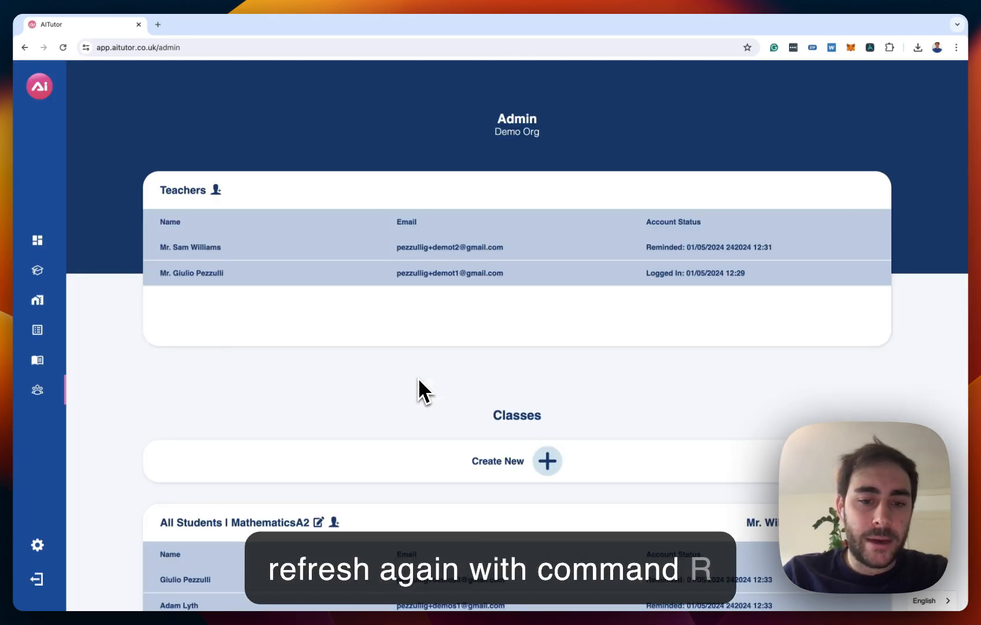
pyautogui.scroll(-3)
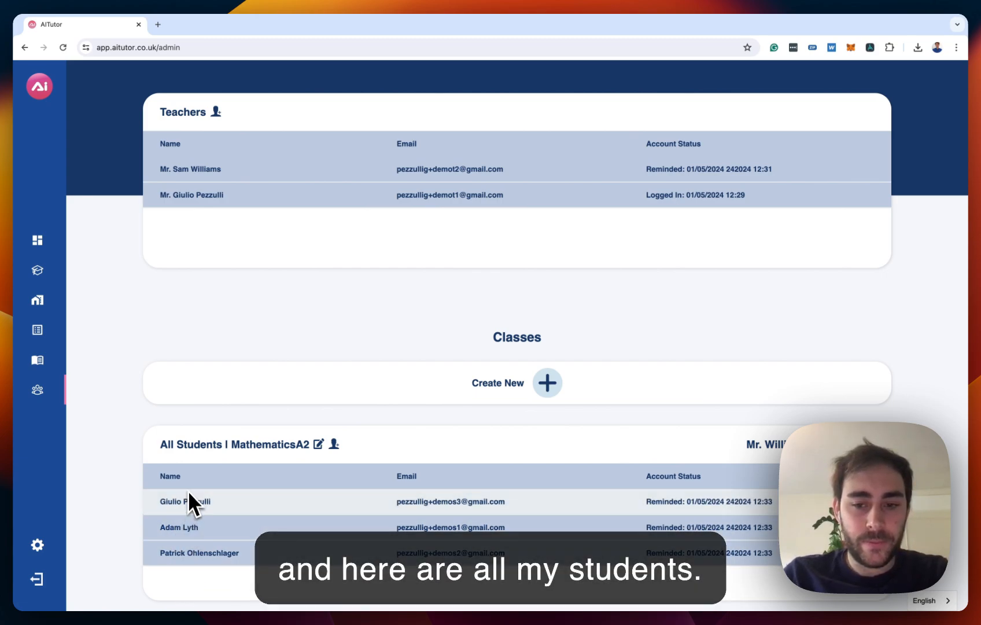
pyautogui.moveTo(241, 511)
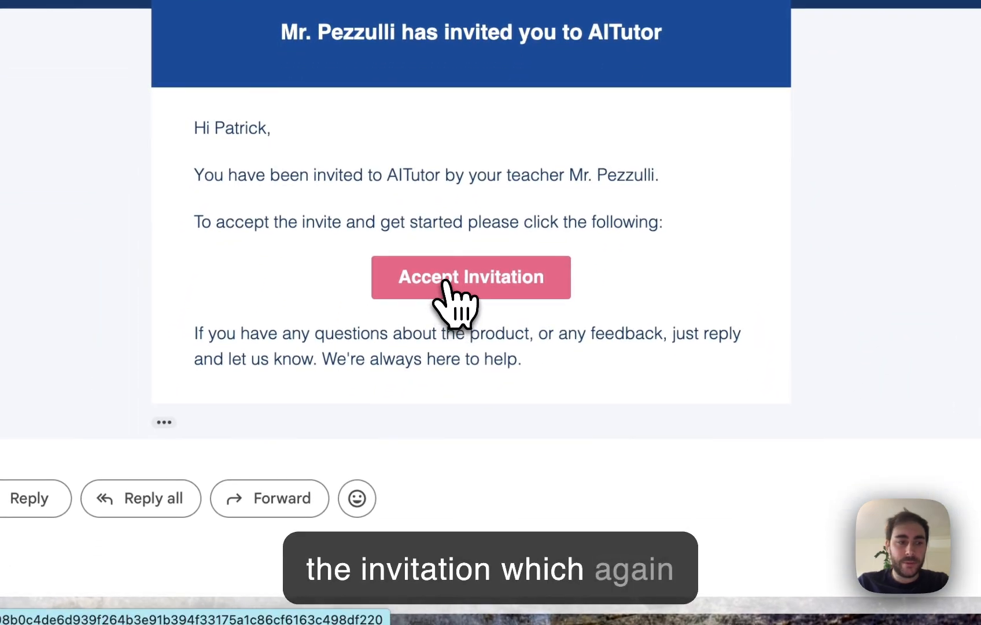
# - Accept Patrick's AITutor invitation from the Gmail email, opening the join page
pyautogui.click(471, 276)
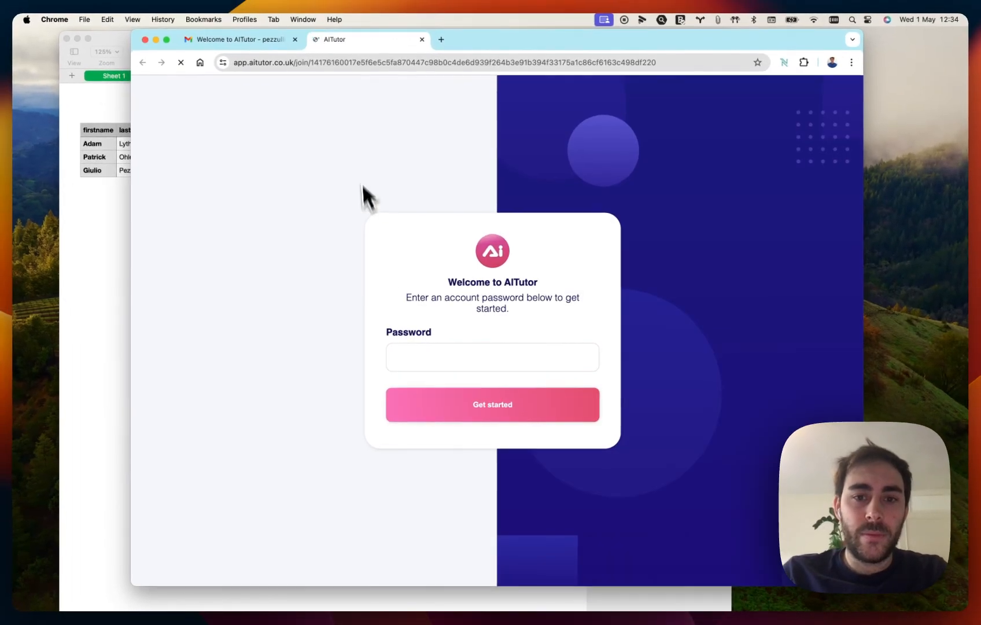
# - Enter a password and get started, landing on Patrick's Mathematics AS student dashboard
pyautogui.click(491, 356)
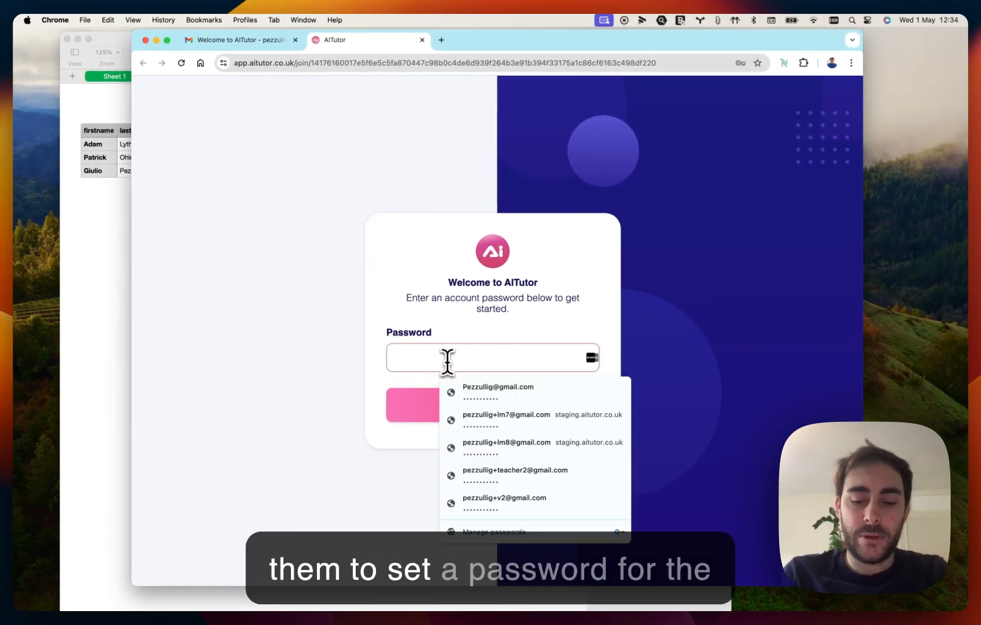
pyautogui.write('••••')
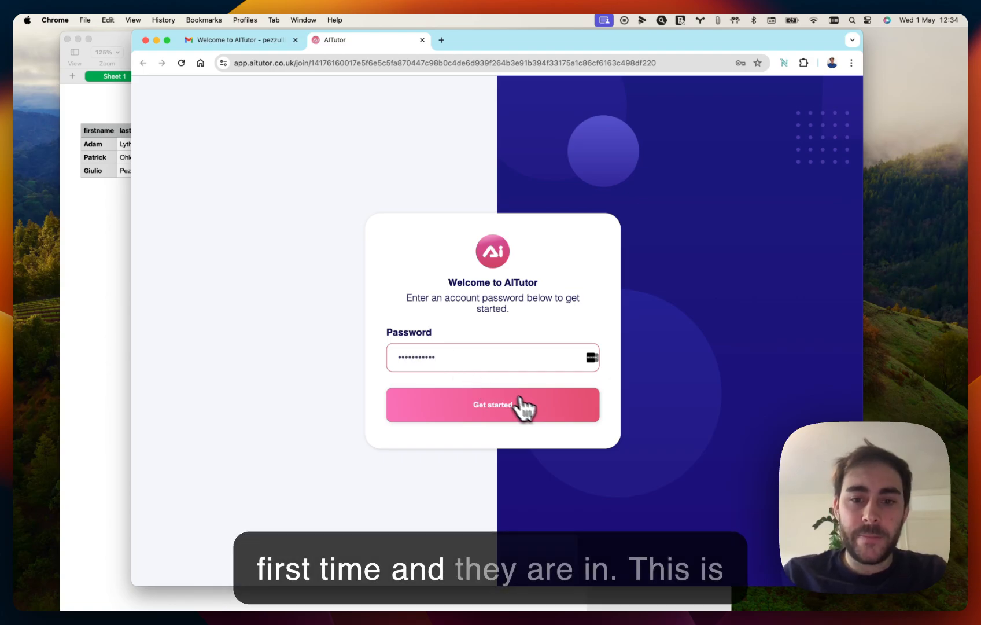
pyautogui.click(491, 405)
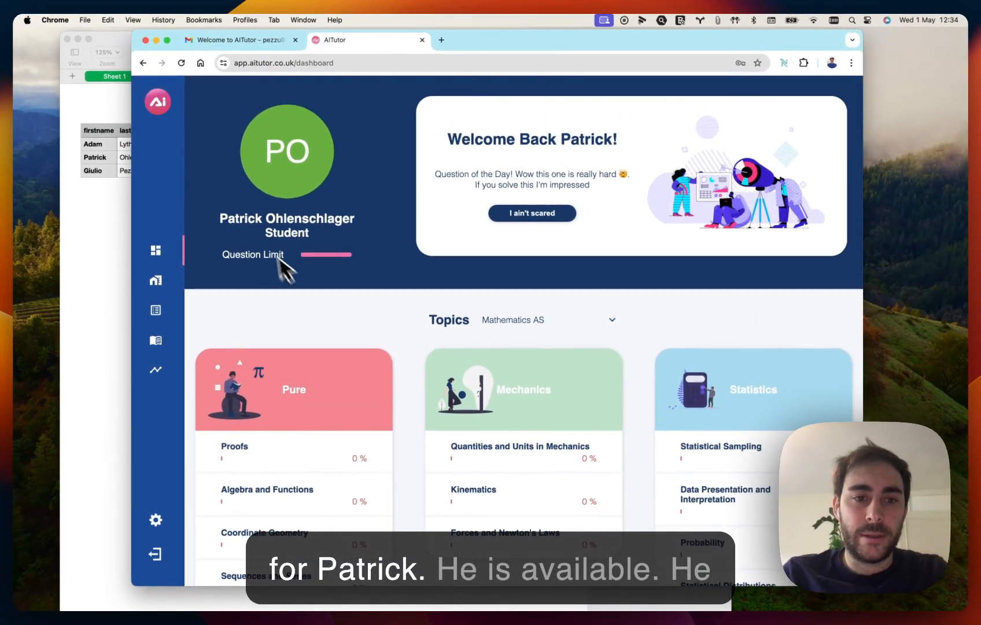
pyautogui.scroll(-3)
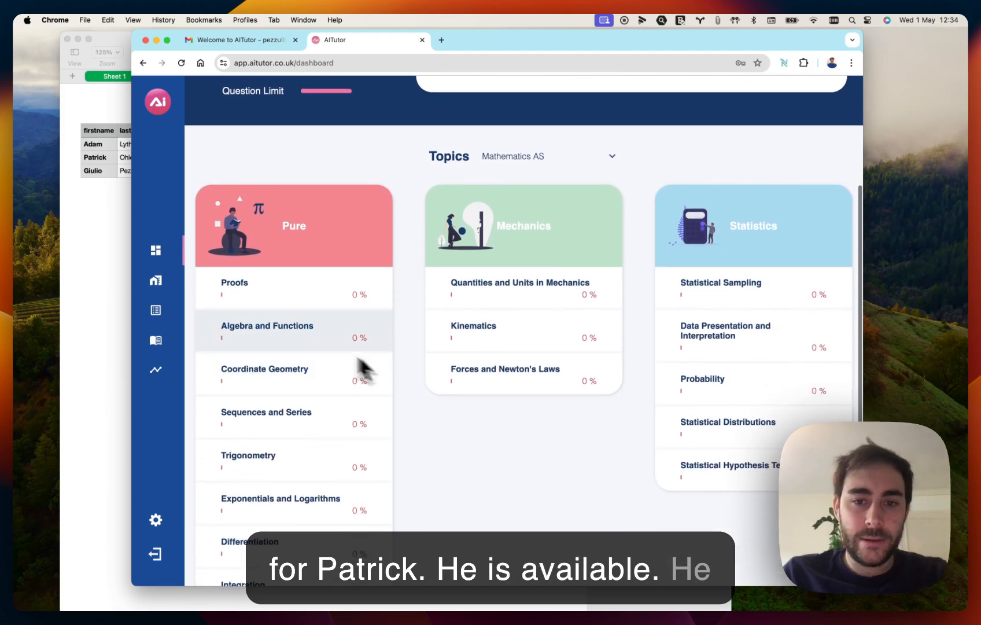
pyautogui.moveTo(303, 382)
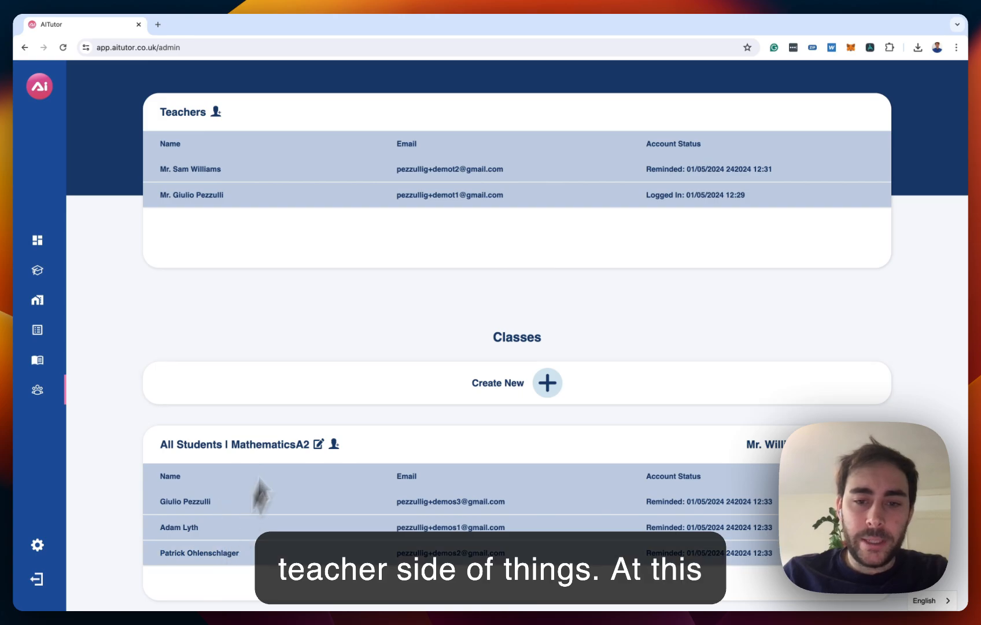
# - Create a class named Top Set for Mathematics GCSE Higher with Mr Williams as teacher and save it
pyautogui.click(546, 383)
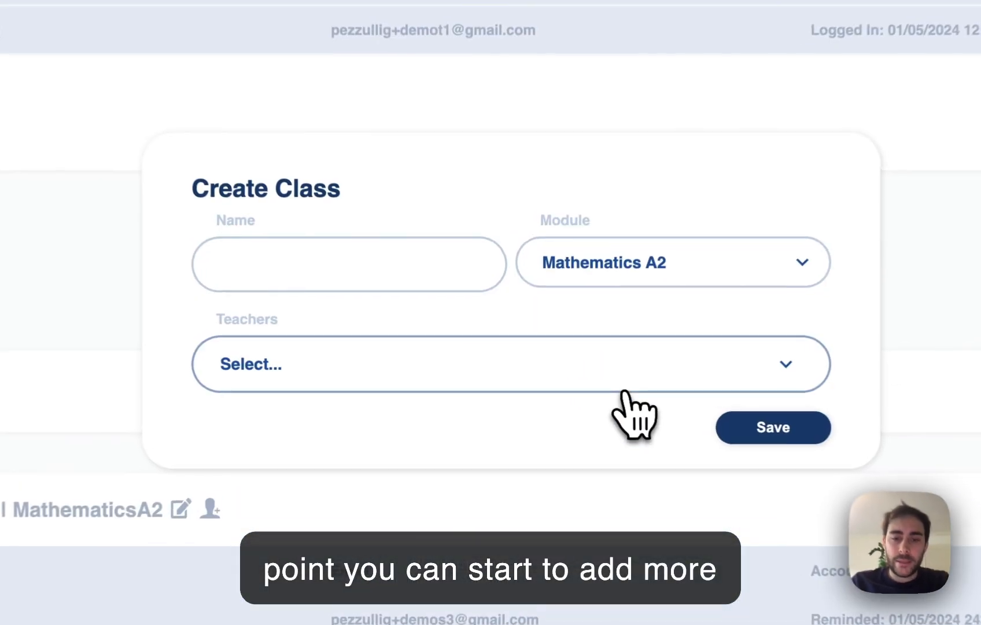
pyautogui.write('Top S')
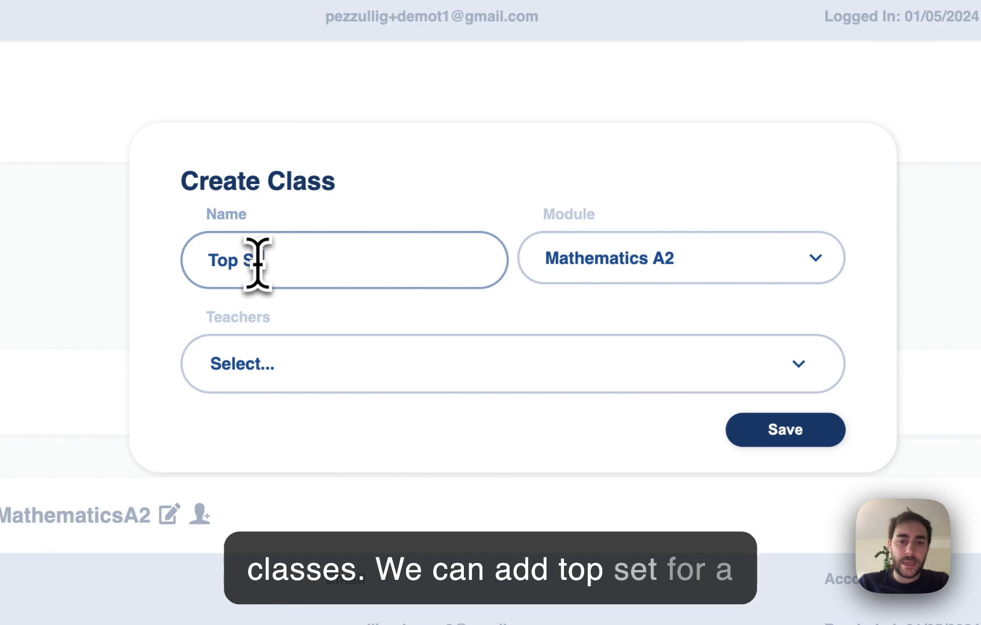
pyautogui.click(681, 257)
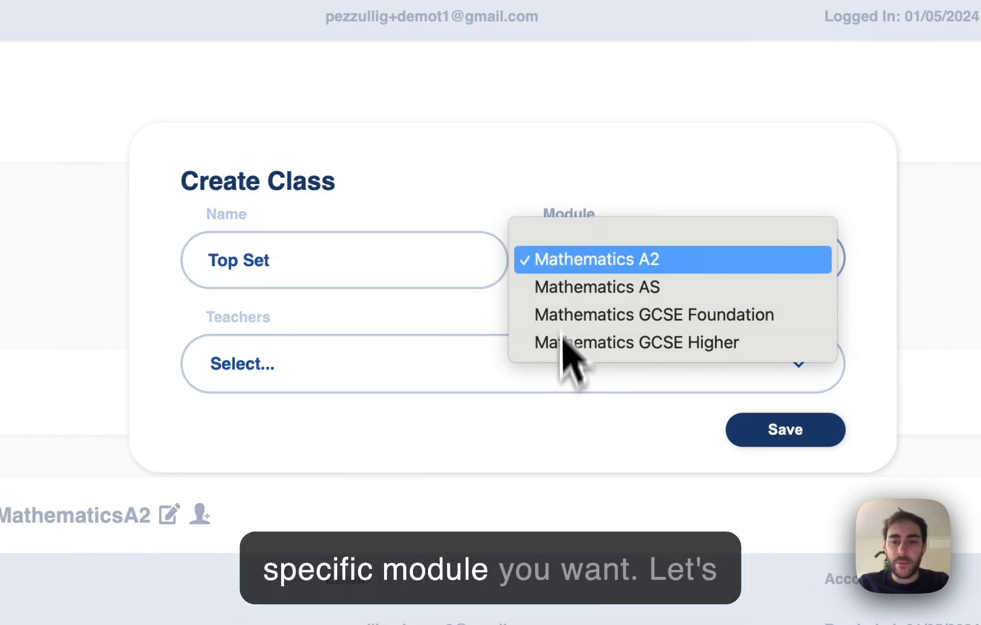
pyautogui.click(636, 341)
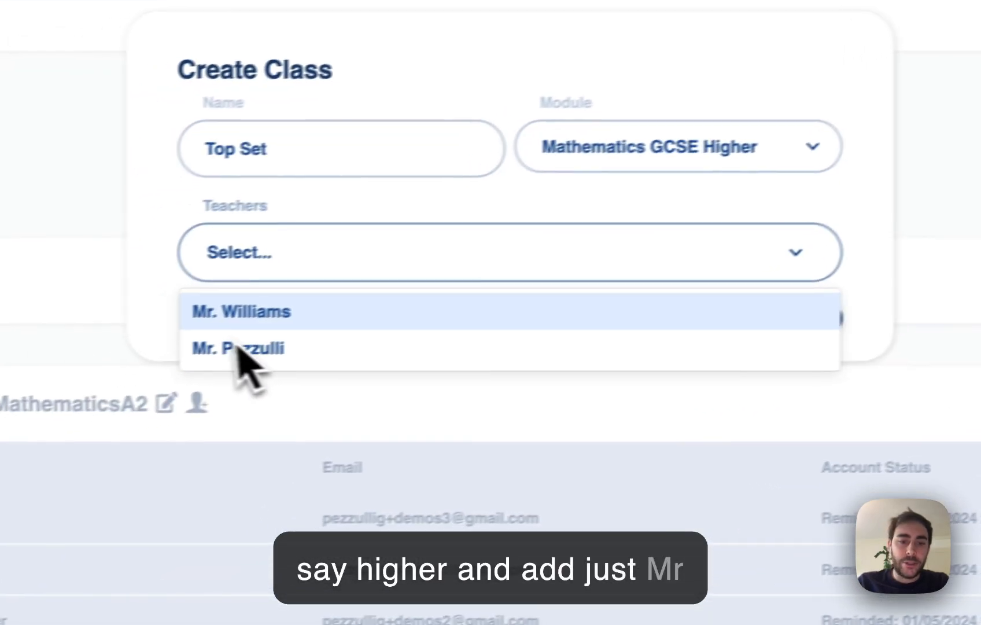
pyautogui.click(240, 312)
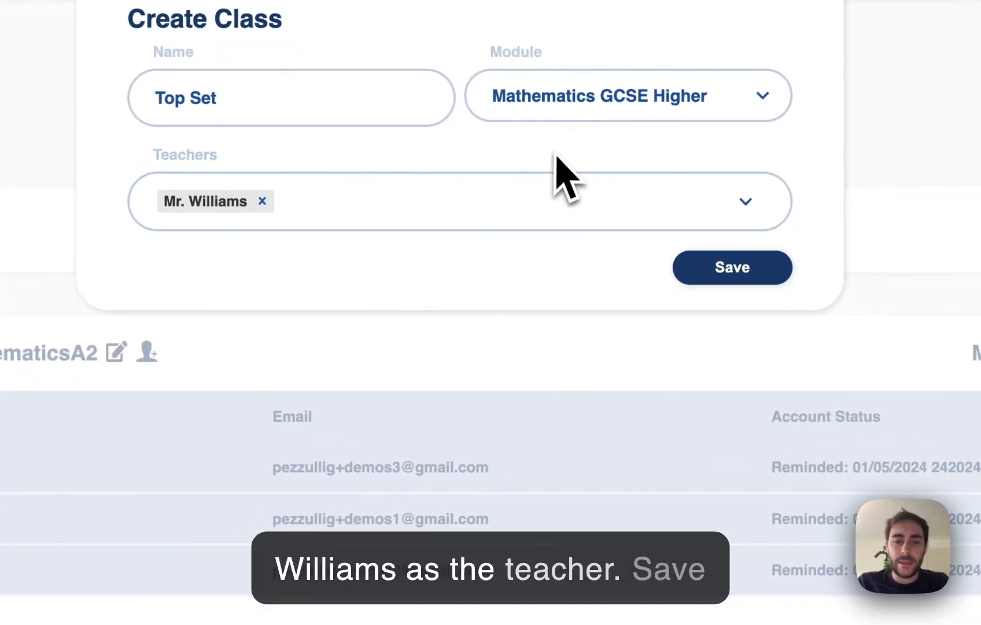
pyautogui.click(732, 268)
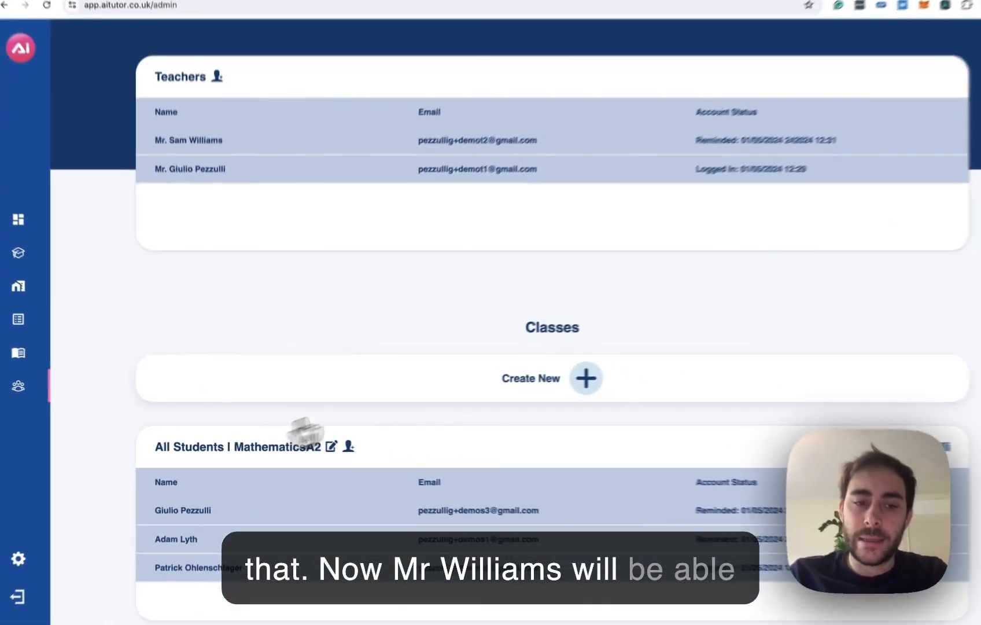
# - Scroll to the new Top Set class and start adding a student to it
pyautogui.scroll(-3)
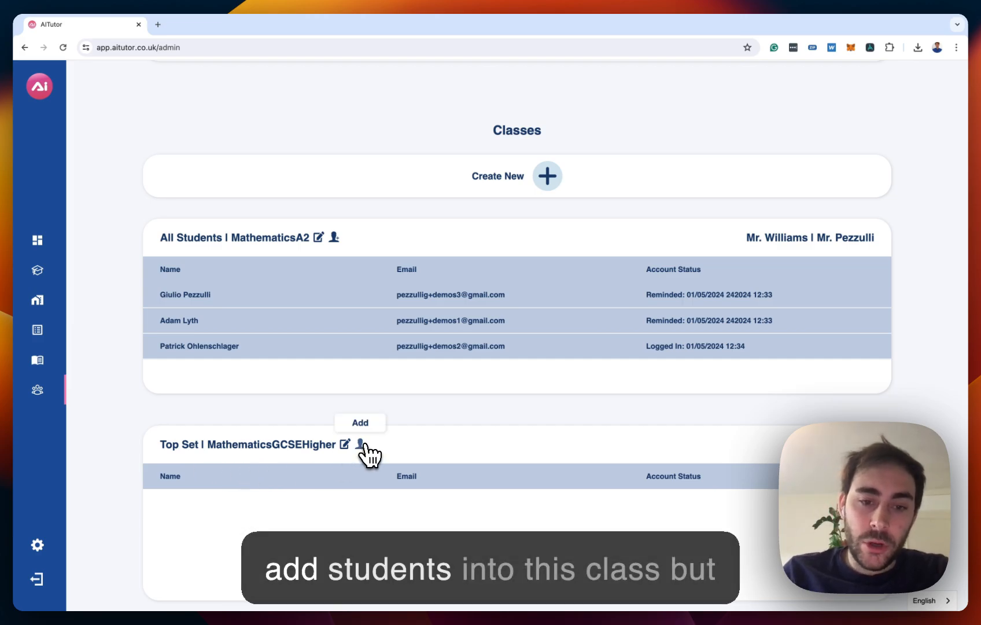
pyautogui.click(369, 449)
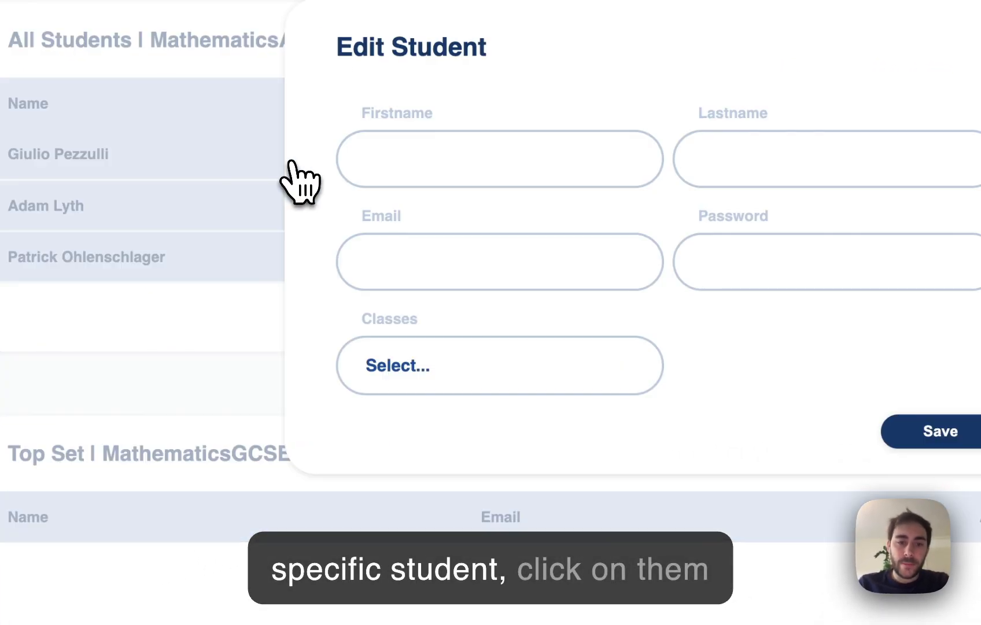
pyautogui.click(57, 154)
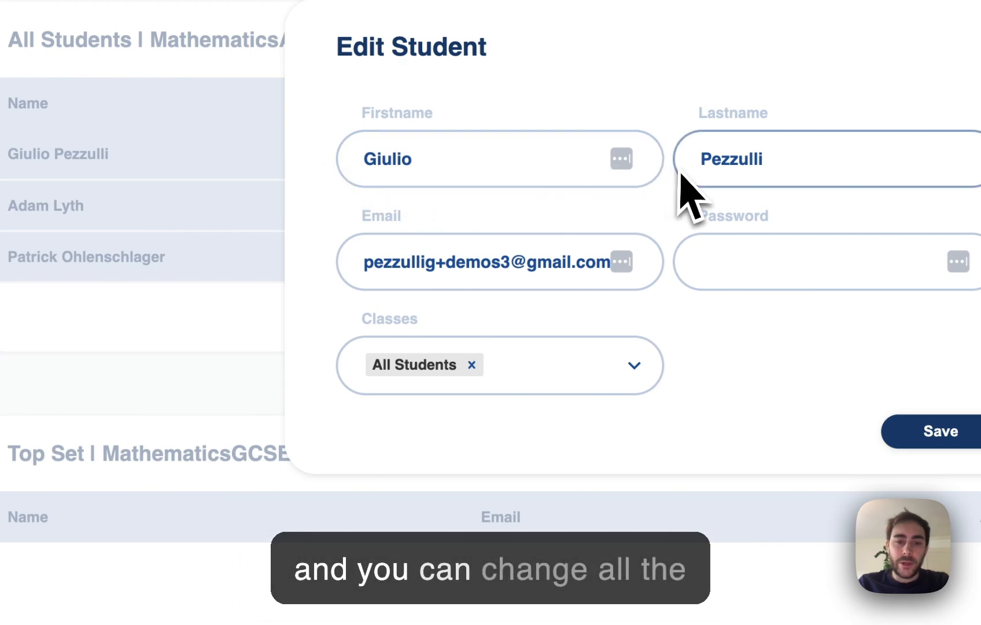
pyautogui.click(632, 365)
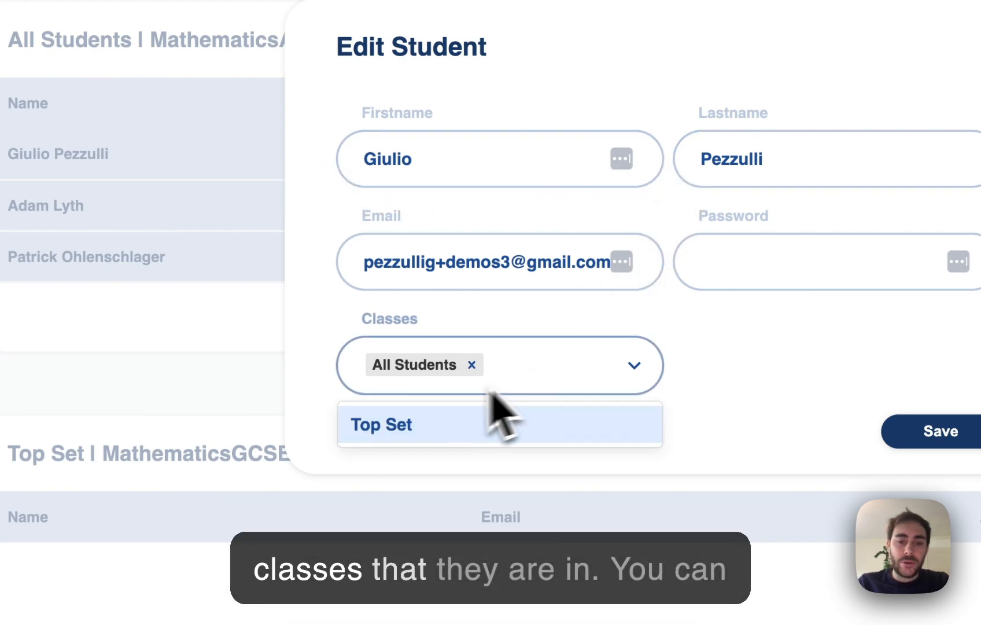
pyautogui.click(472, 364)
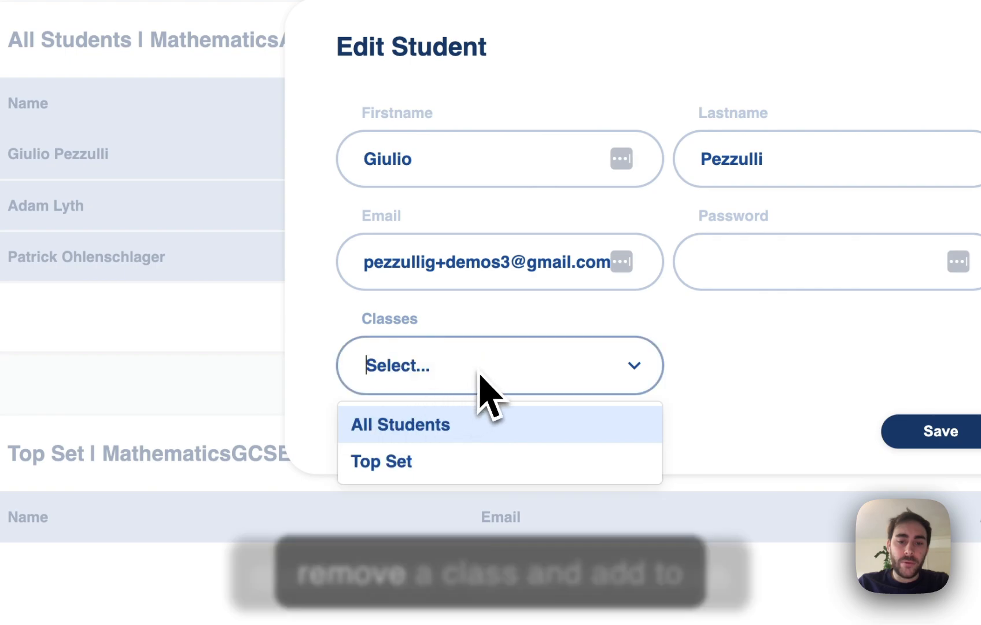
pyautogui.click(381, 462)
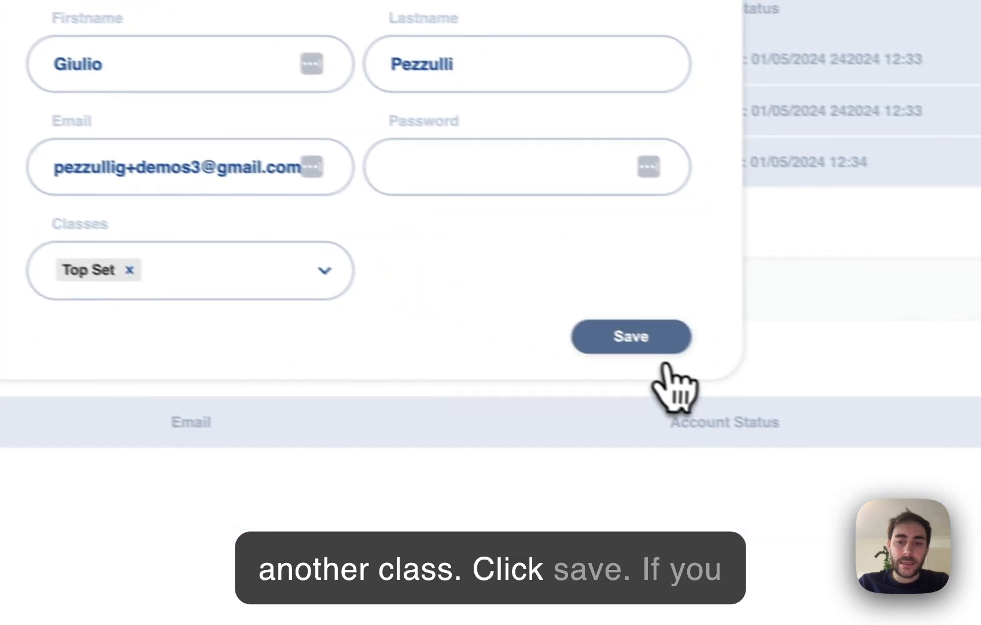
pyautogui.click(631, 337)
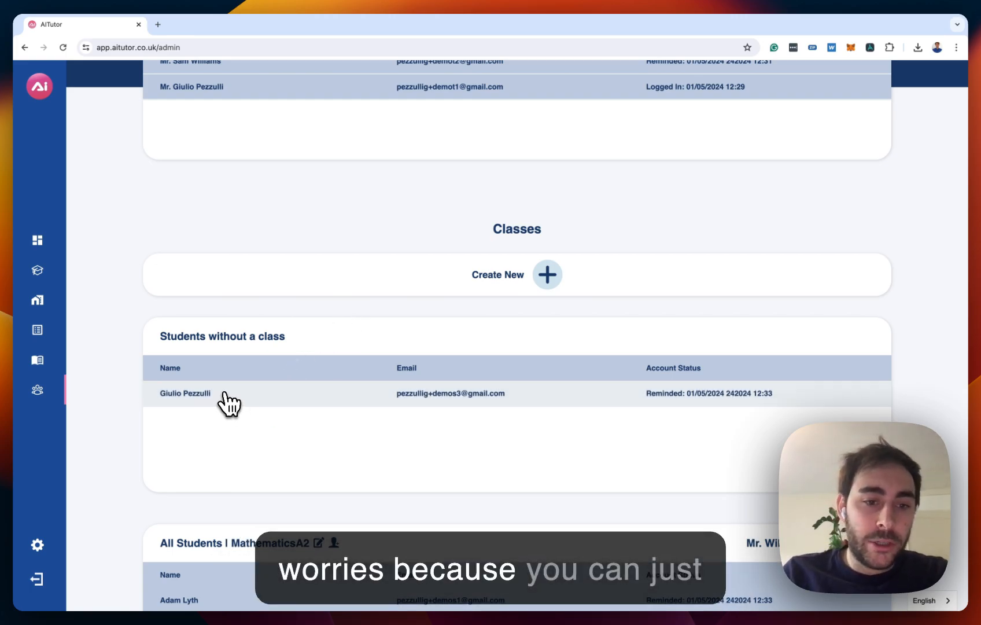
pyautogui.click(185, 394)
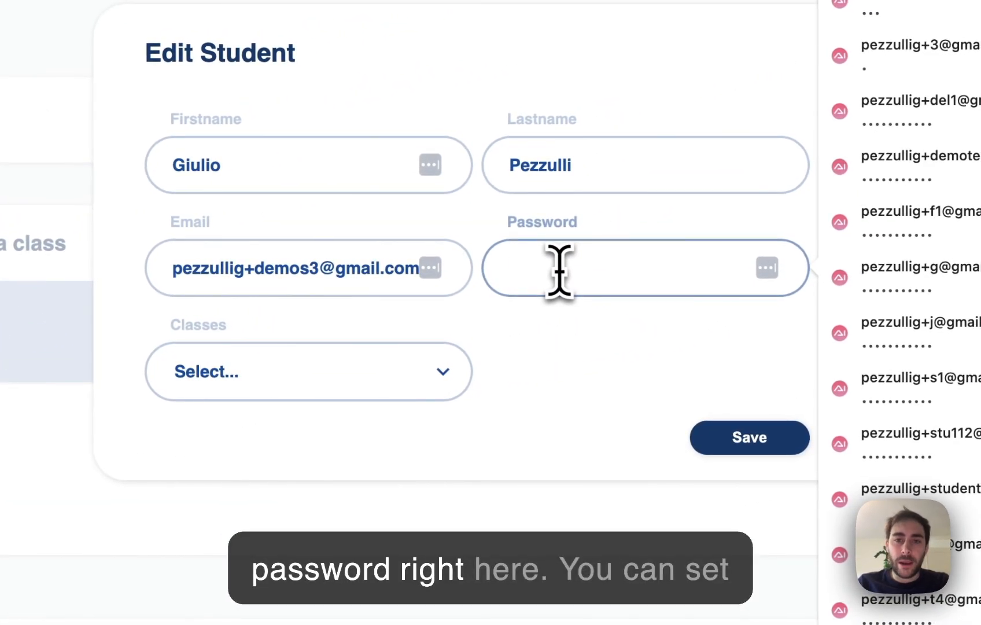
pyautogui.write('password')
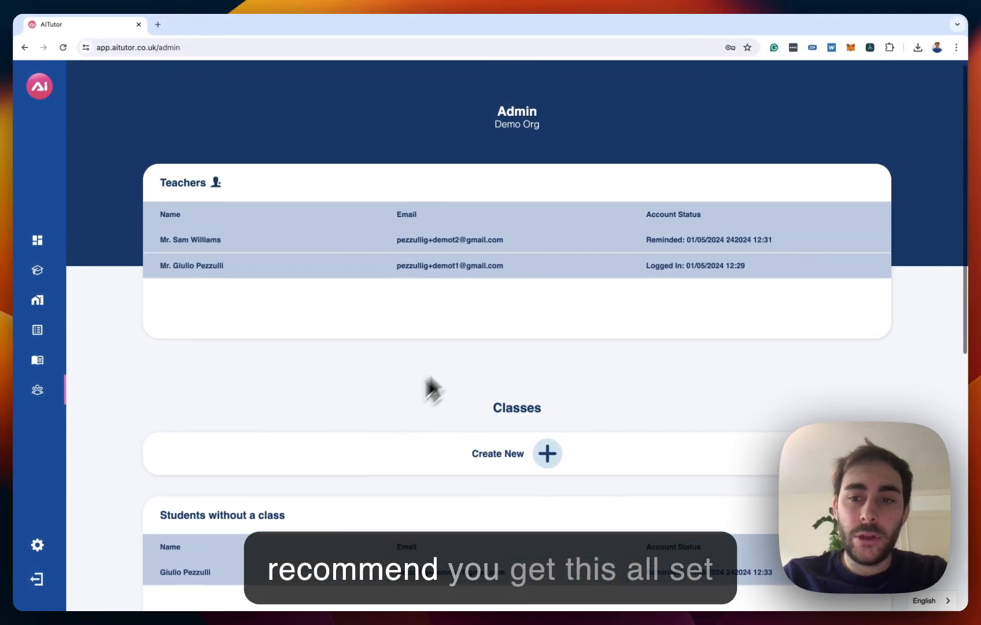
# - Scroll down the Demo Org admin page past the teachers and classes
pyautogui.scroll(-3)
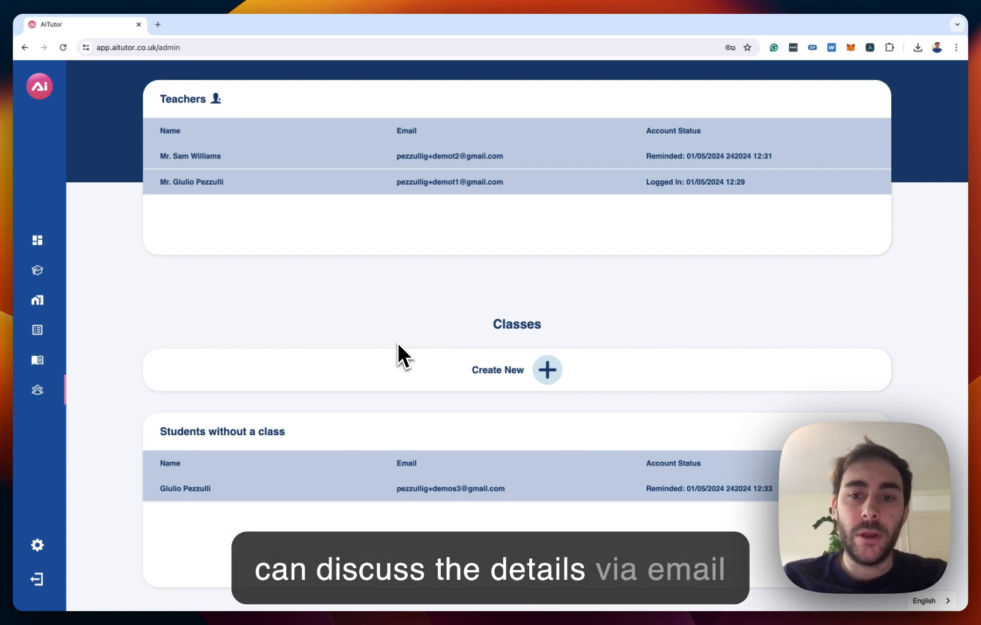
pyautogui.moveTo(494, 257)
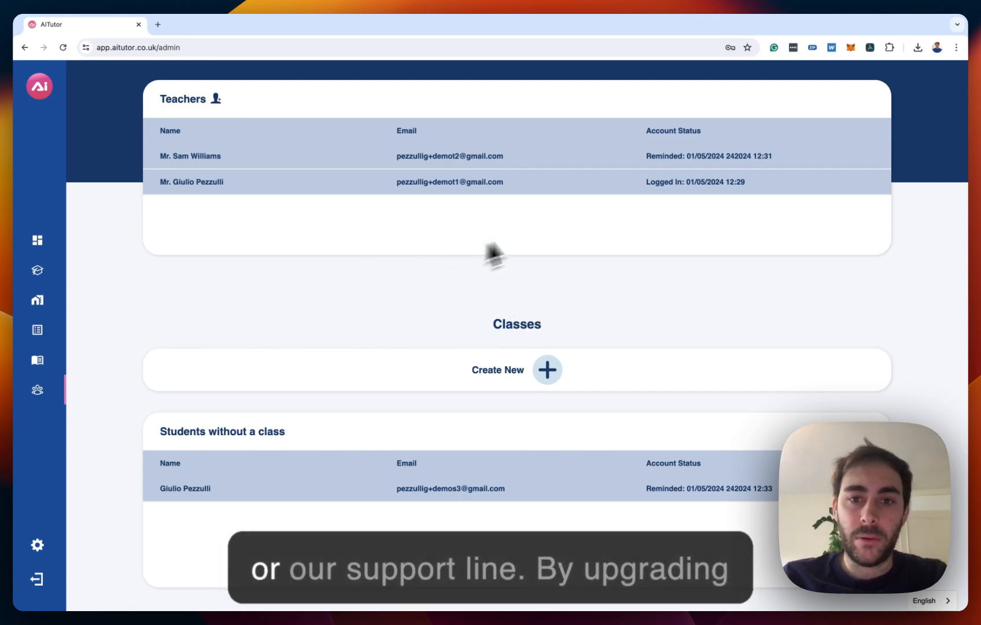
pyautogui.moveTo(363, 303)
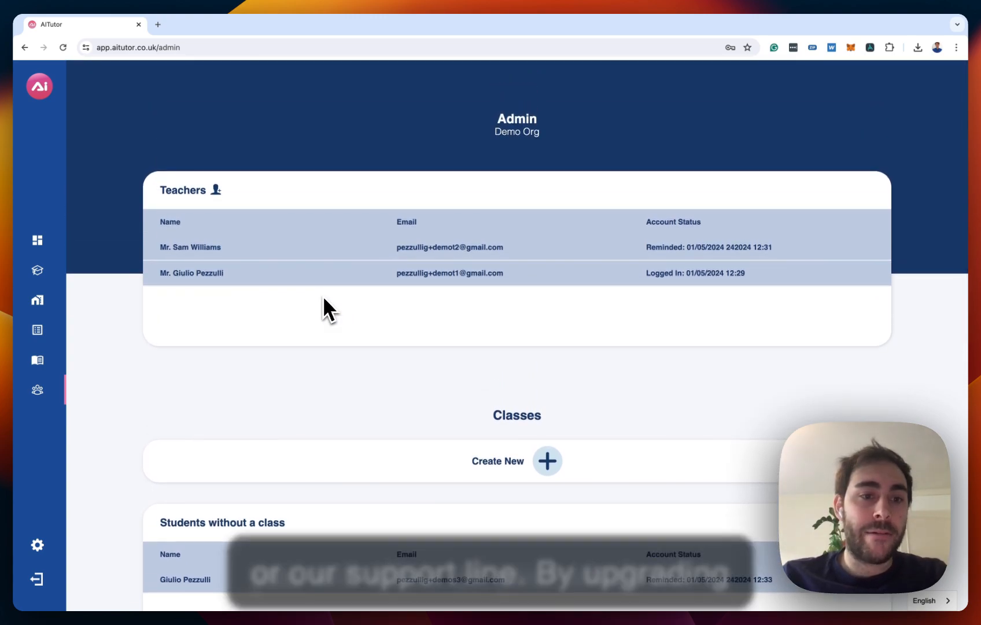
pyautogui.moveTo(226, 360)
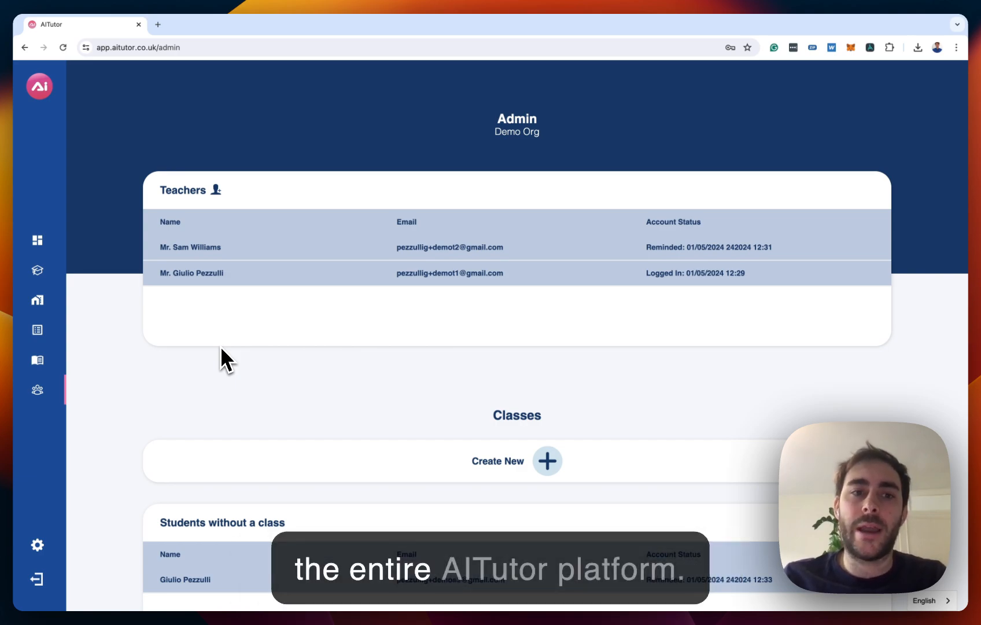
pyautogui.moveTo(37, 360)
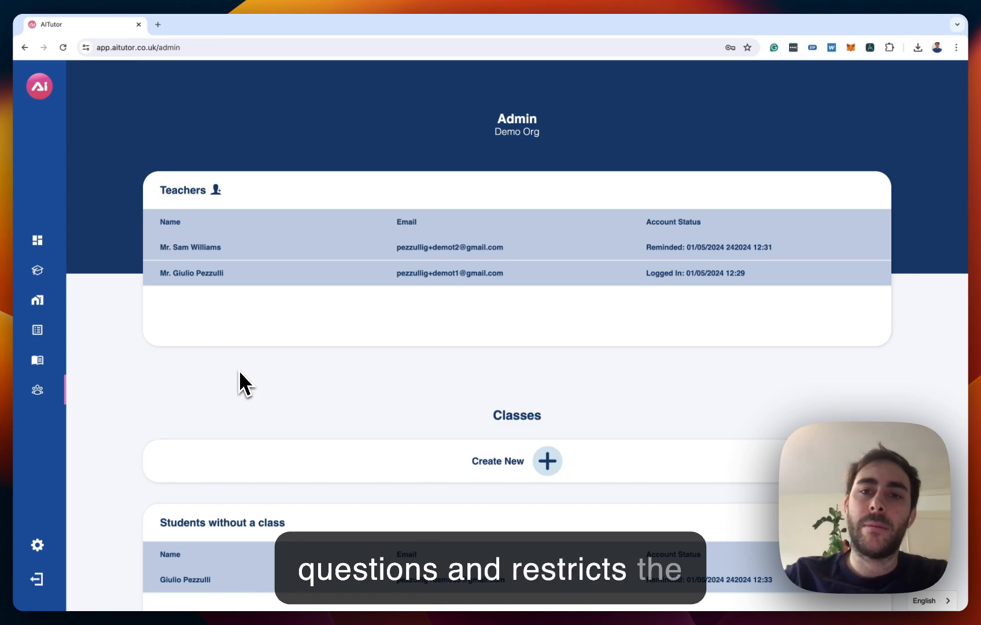
pyautogui.moveTo(181, 403)
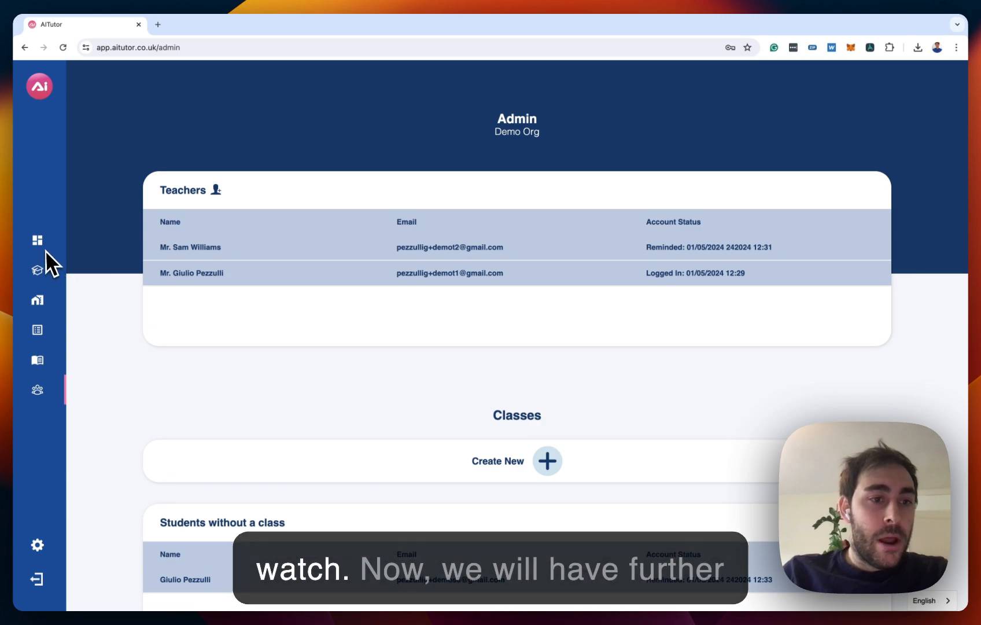
pyautogui.moveTo(110, 292)
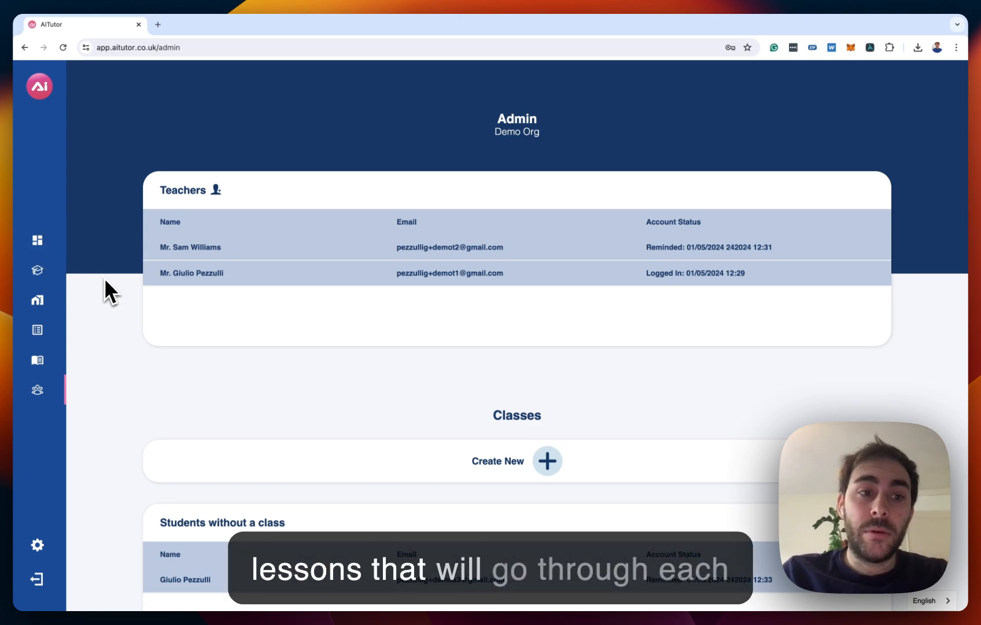
pyautogui.moveTo(37, 240)
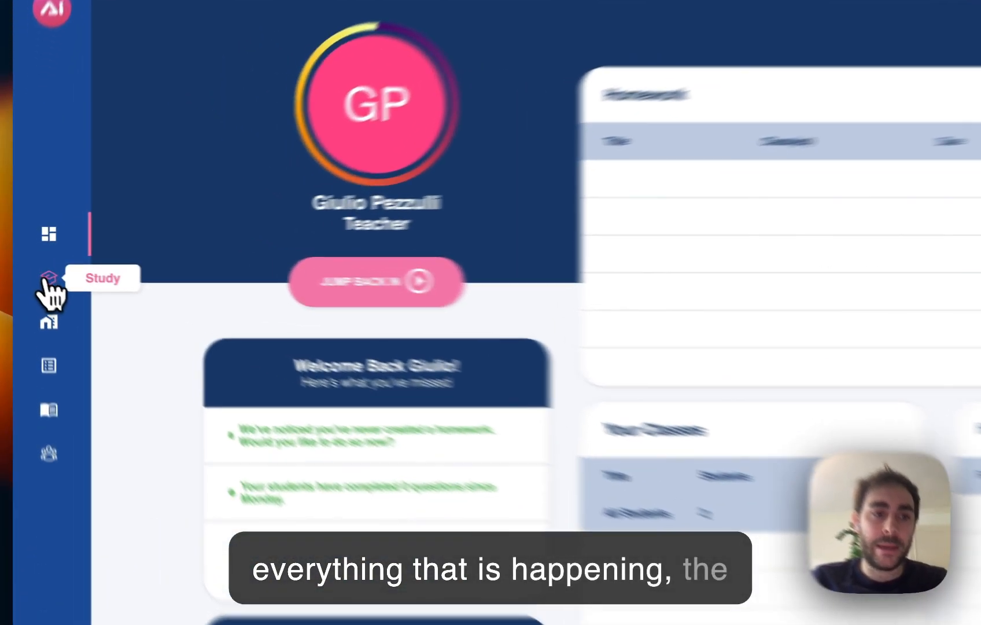
# - Show the Topics page with Mathematics AS Pure, Mechanics and Statistics progress for All Students
pyautogui.click(47, 278)
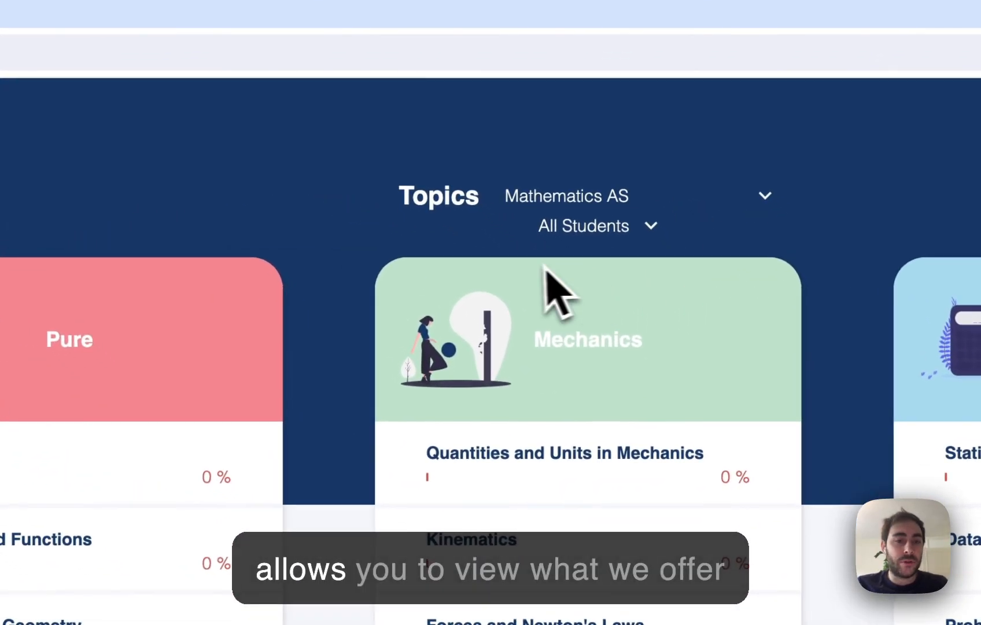
pyautogui.scroll(-3)
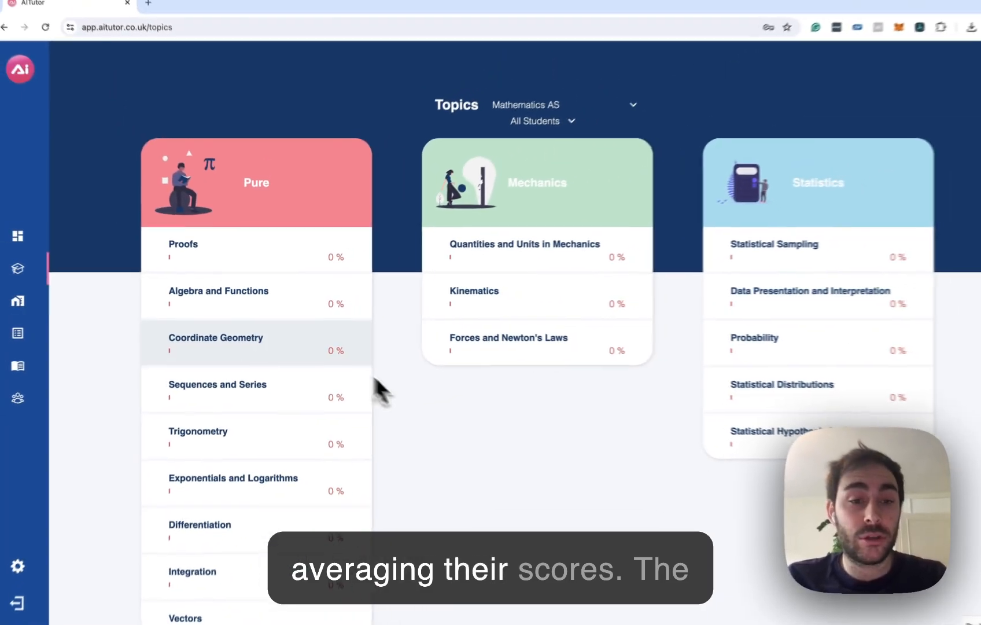
# - Visit the Homework, Syllabus and practice Exams pages from the sidebar
pyautogui.click(17, 301)
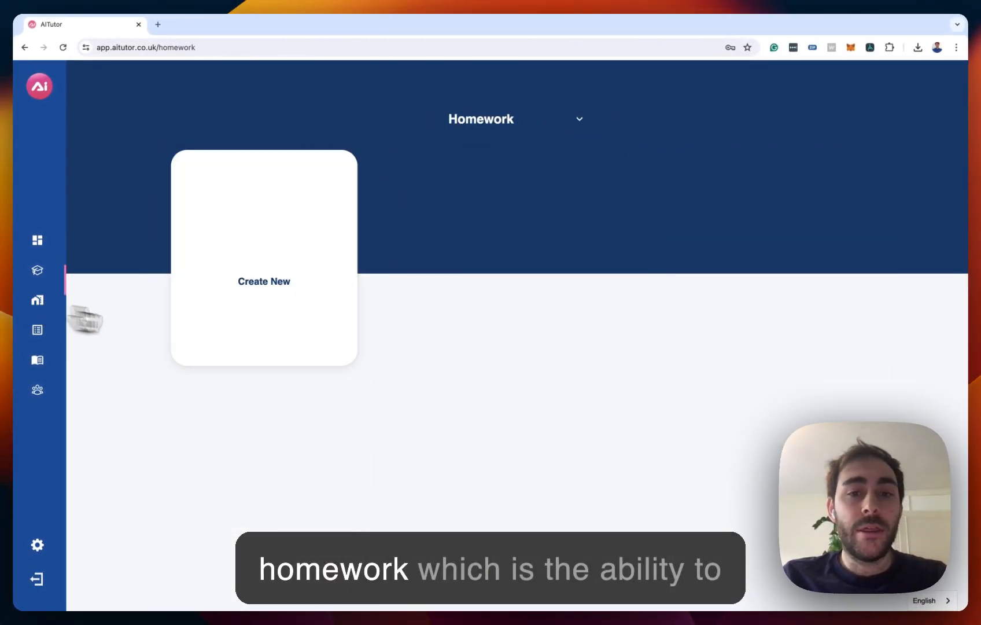
pyautogui.moveTo(264, 250)
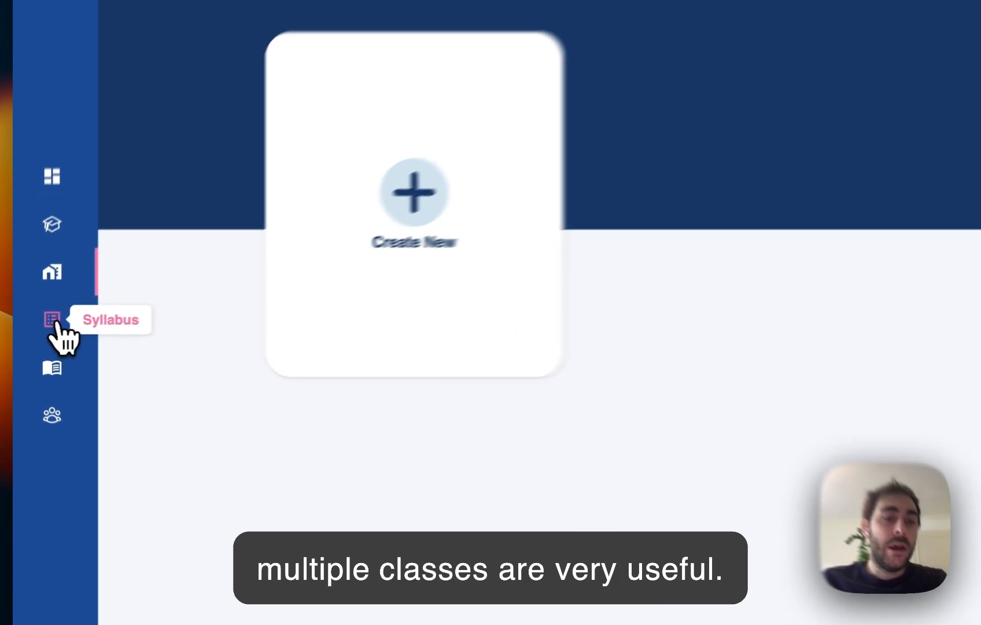
pyautogui.click(52, 319)
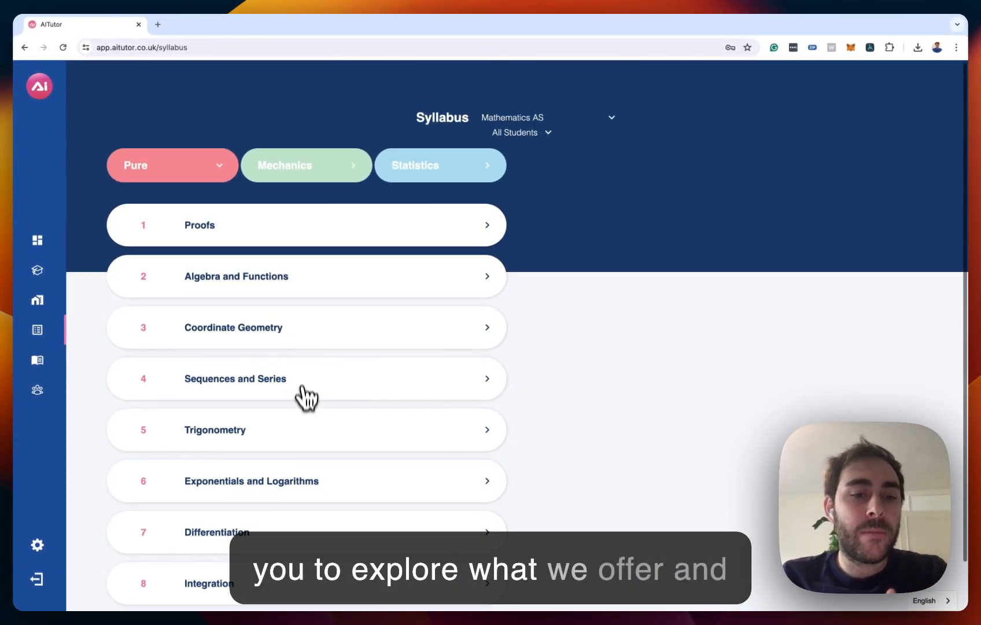
pyautogui.click(305, 275)
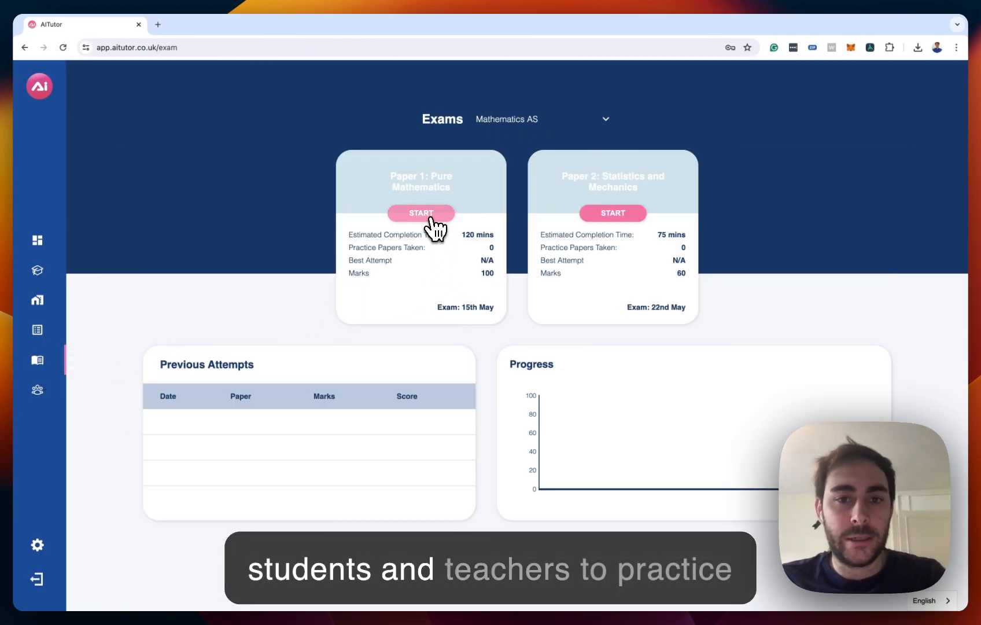
# - Keep Mathematics AS as the exam module, then return to the Demo Org admin page
pyautogui.click(603, 119)
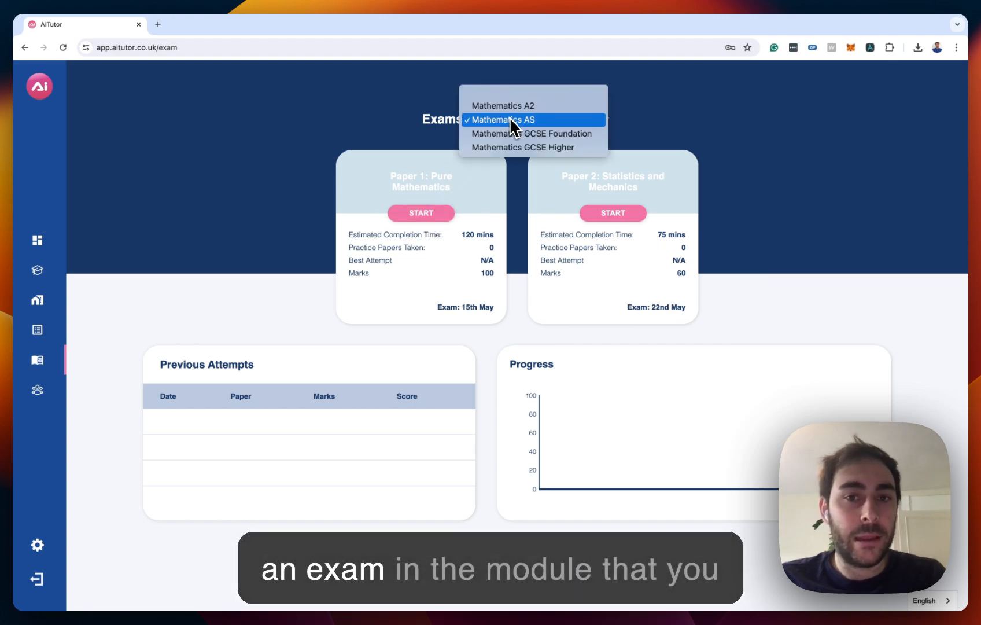
pyautogui.click(504, 119)
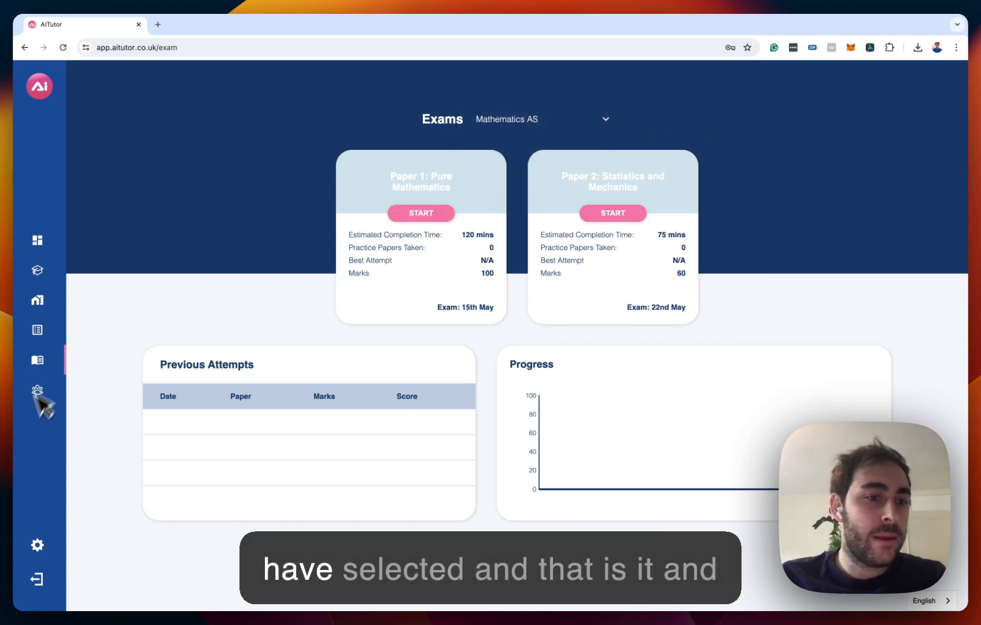
pyautogui.click(37, 387)
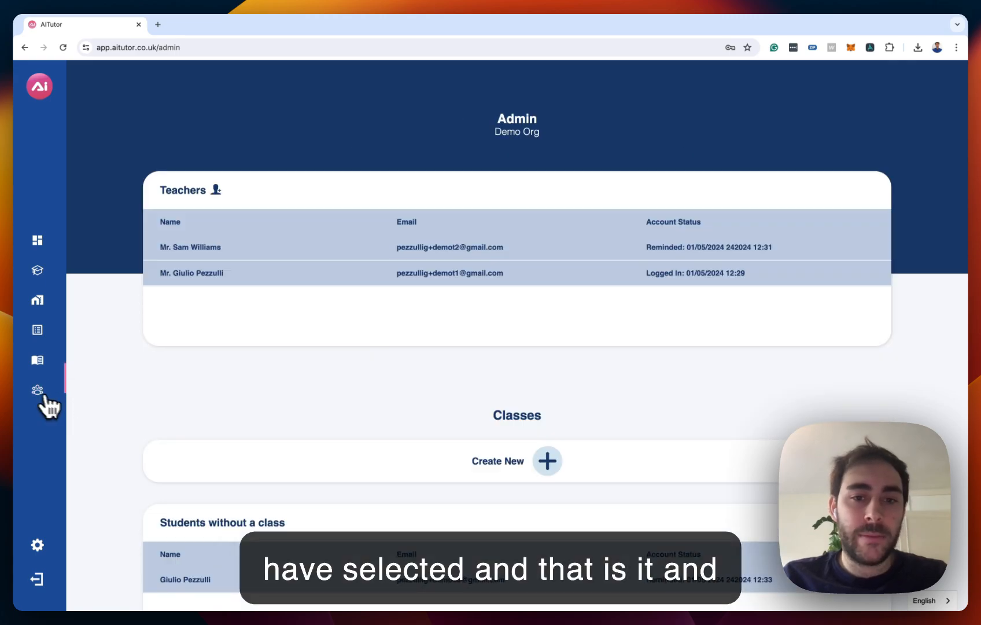
pyautogui.scroll(-3)
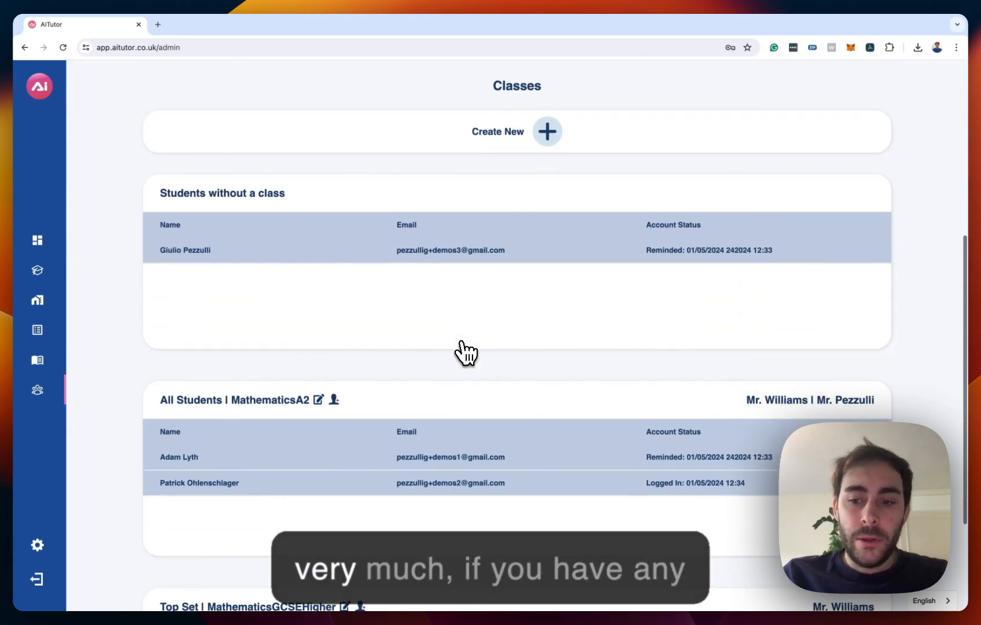
pyautogui.scroll(-3)
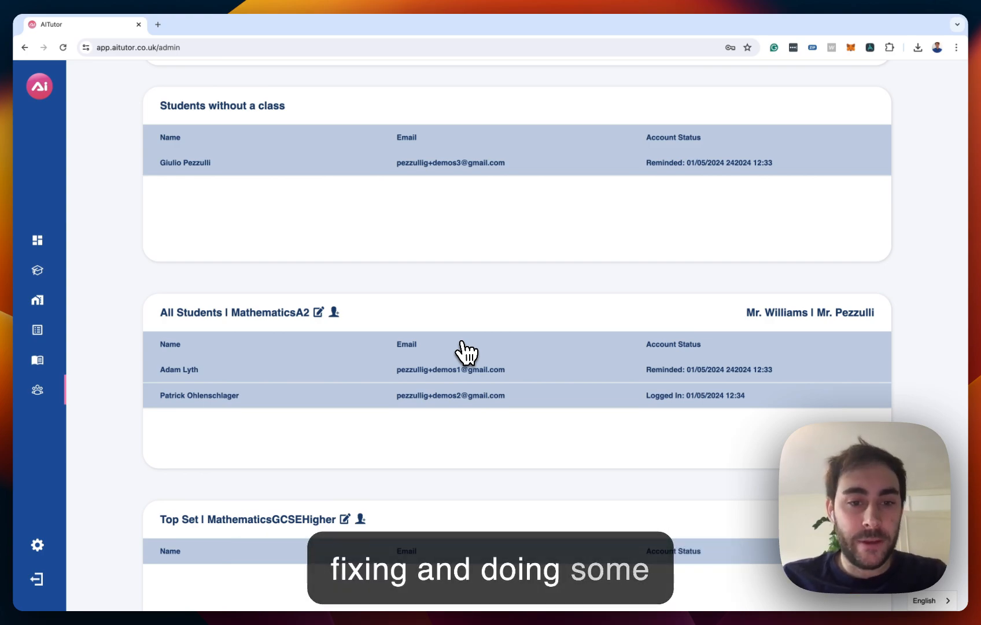
pyautogui.scroll(3)
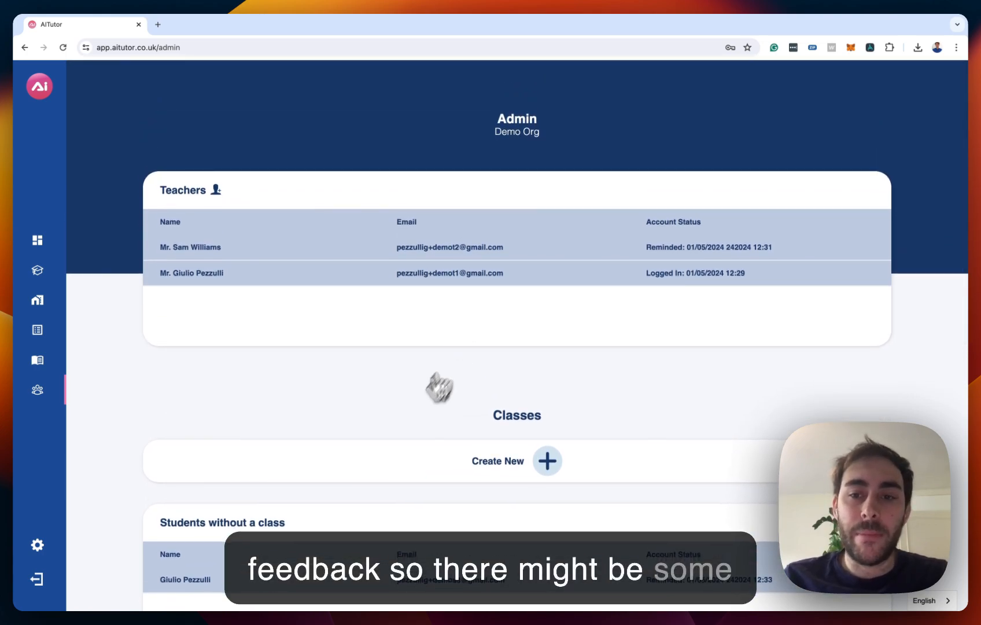
pyautogui.moveTo(415, 426)
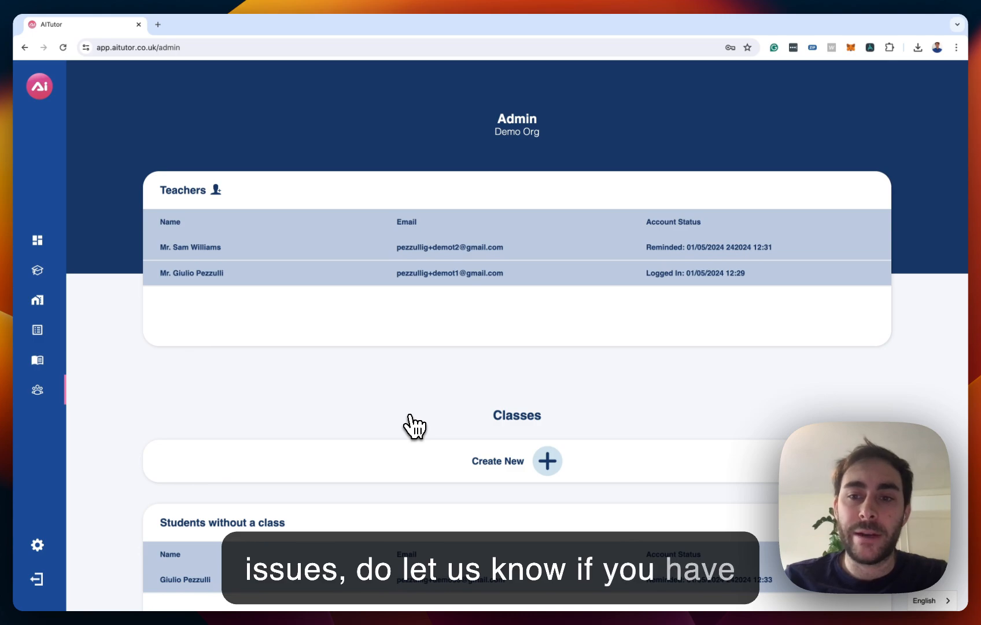